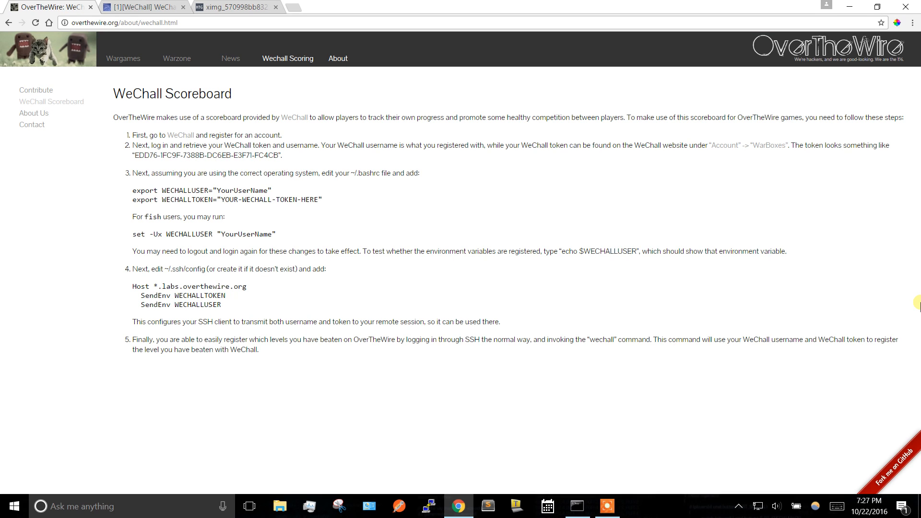
mouse_move(176, 57)
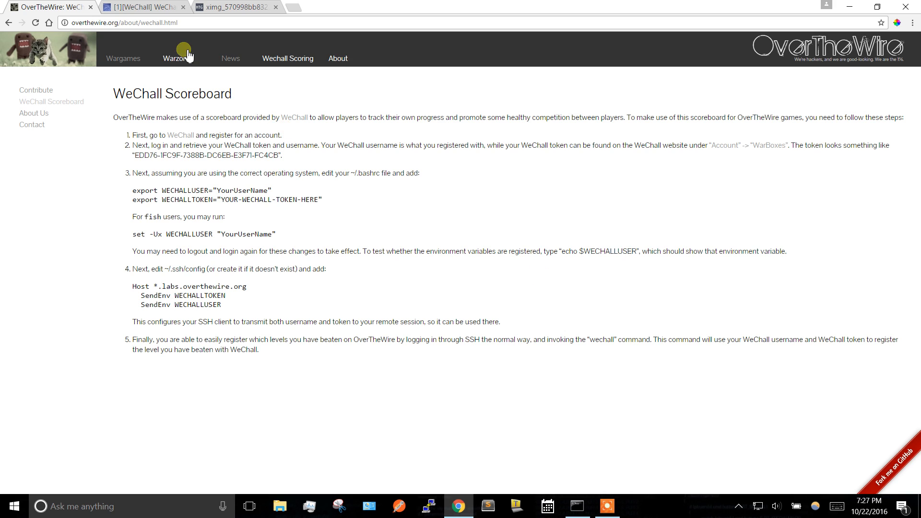
mouse_move(326, 183)
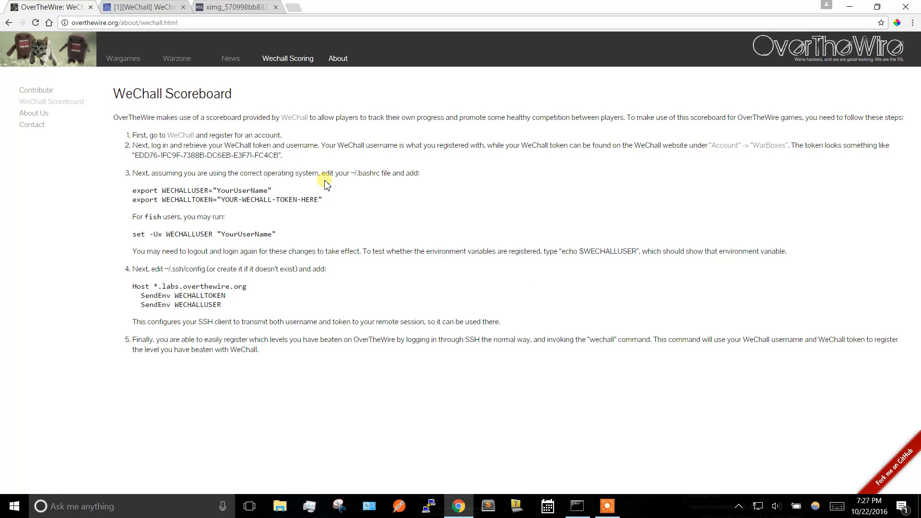
- Turn on Windows Subsystem for Linux (Beta) in Windows Features and confirm with OK
double_click(185, 117)
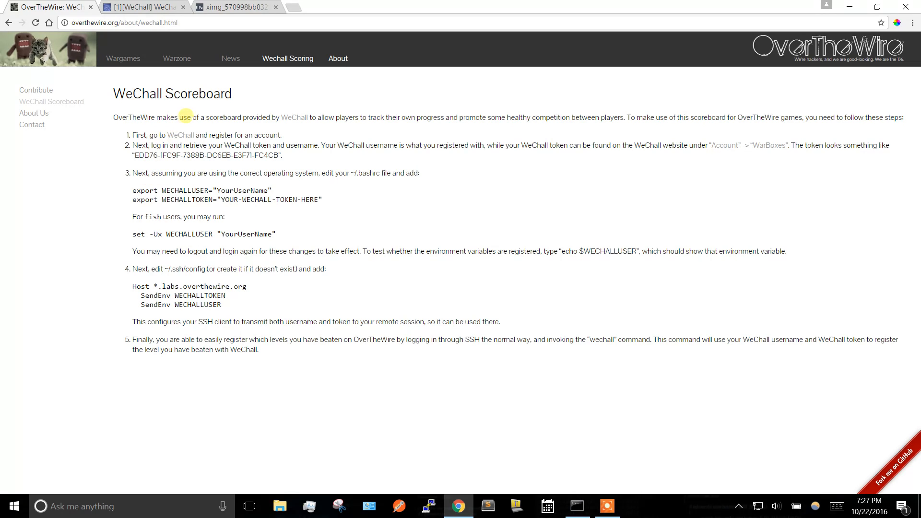
mouse_move(185, 173)
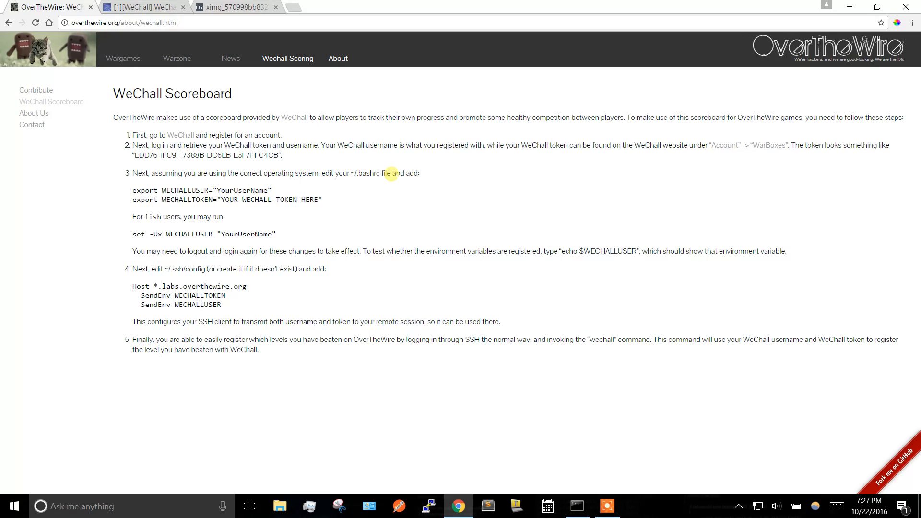
mouse_move(296, 195)
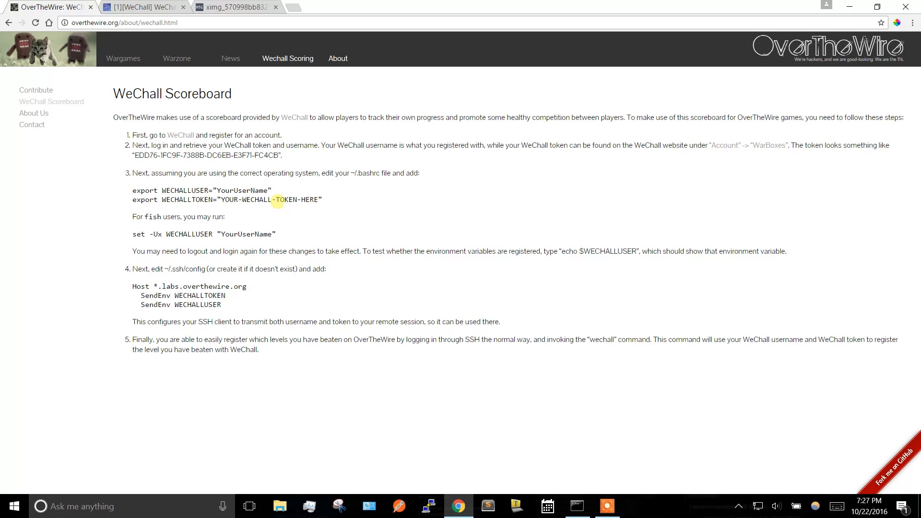
mouse_move(232, 367)
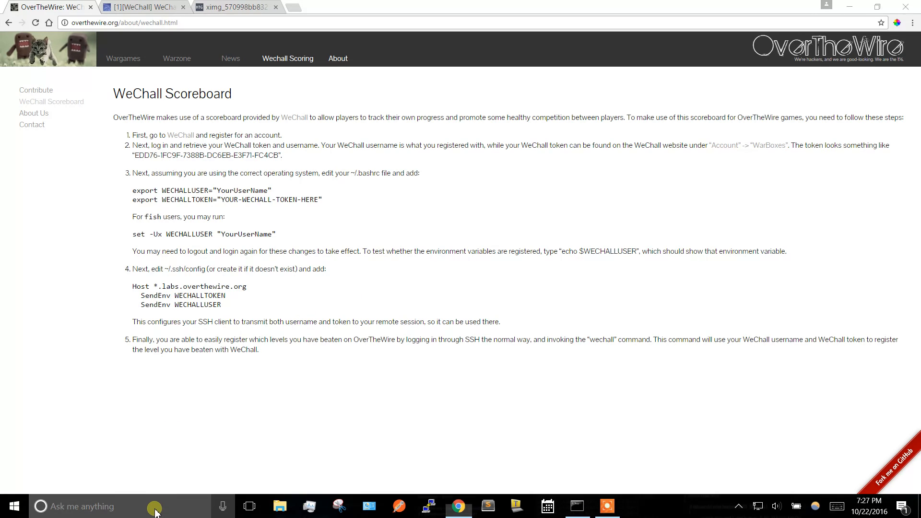
left_click(82, 507)
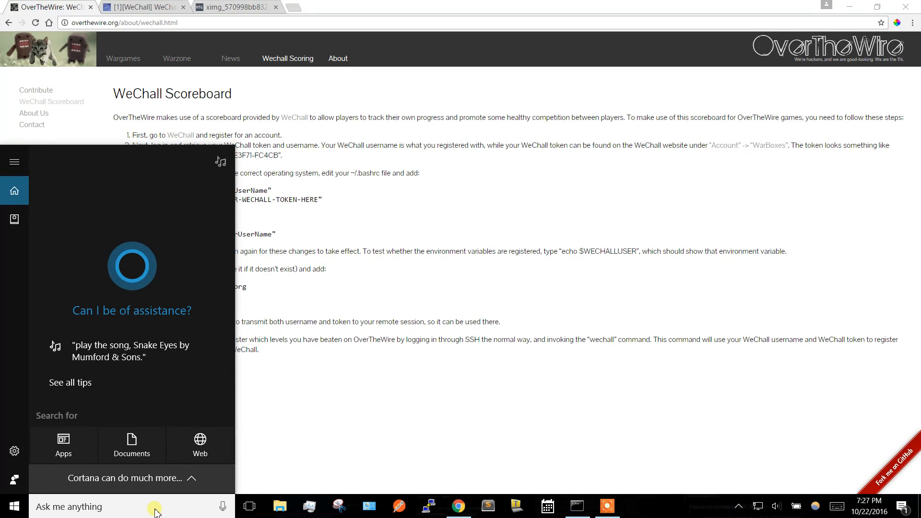
type("turn")
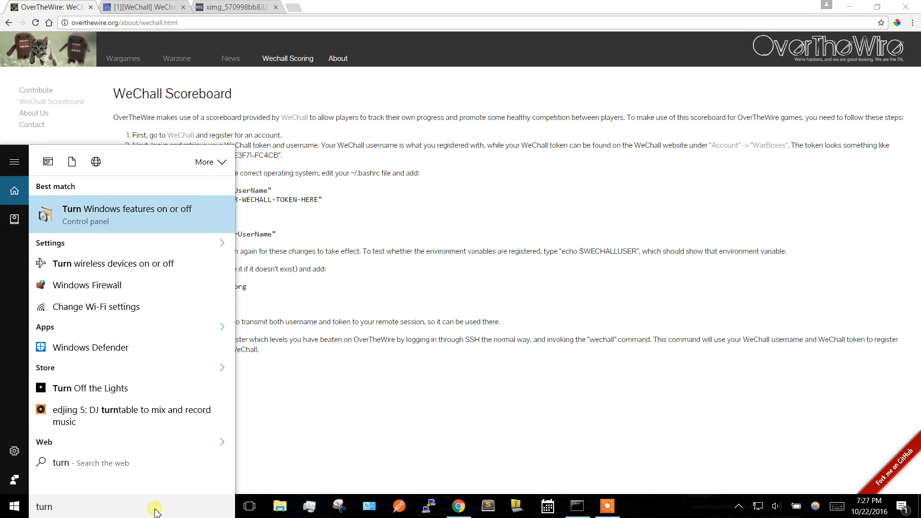
mouse_move(158, 219)
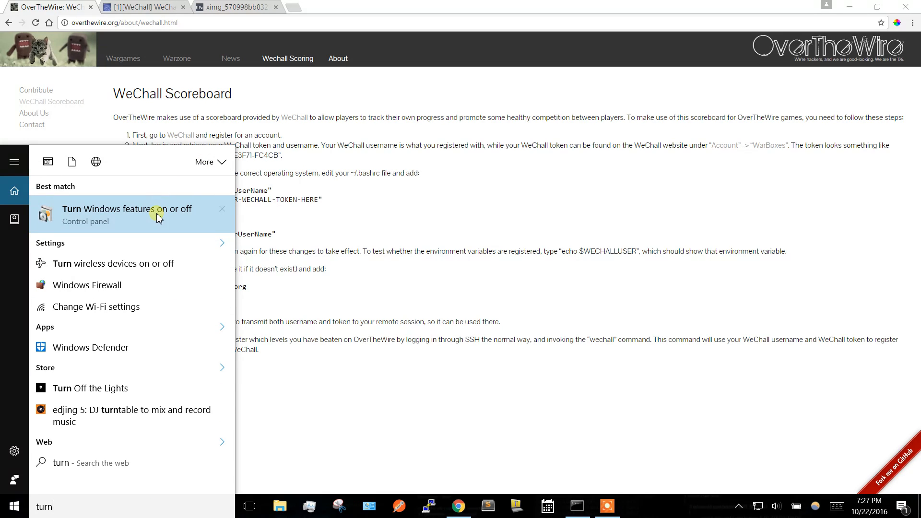
left_click(126, 211)
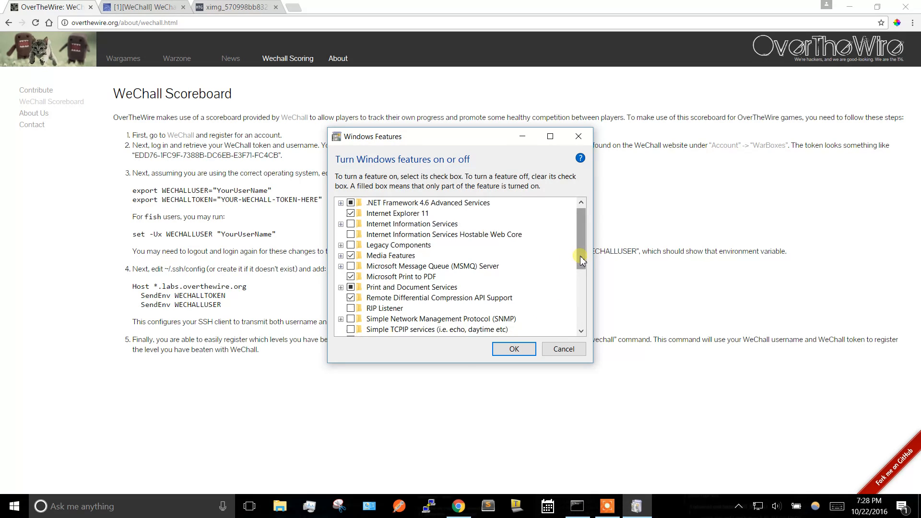
scroll("down", 3)
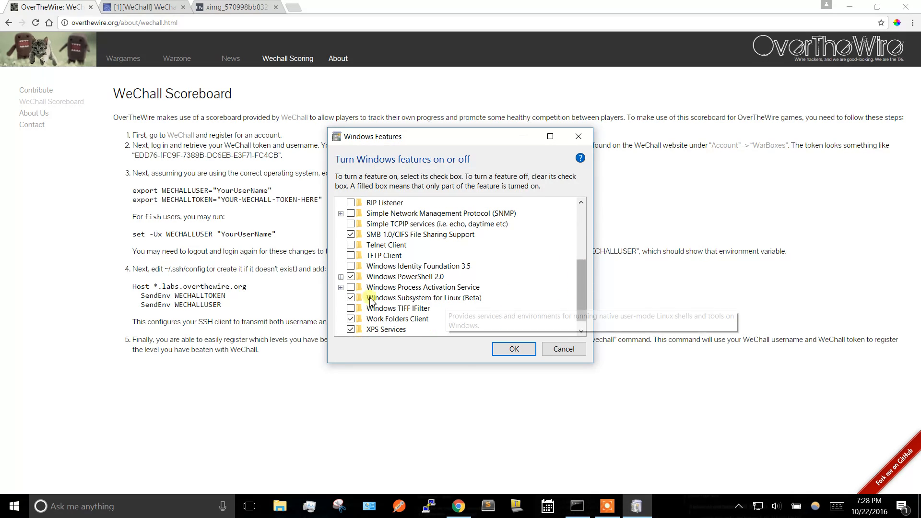
mouse_move(414, 300)
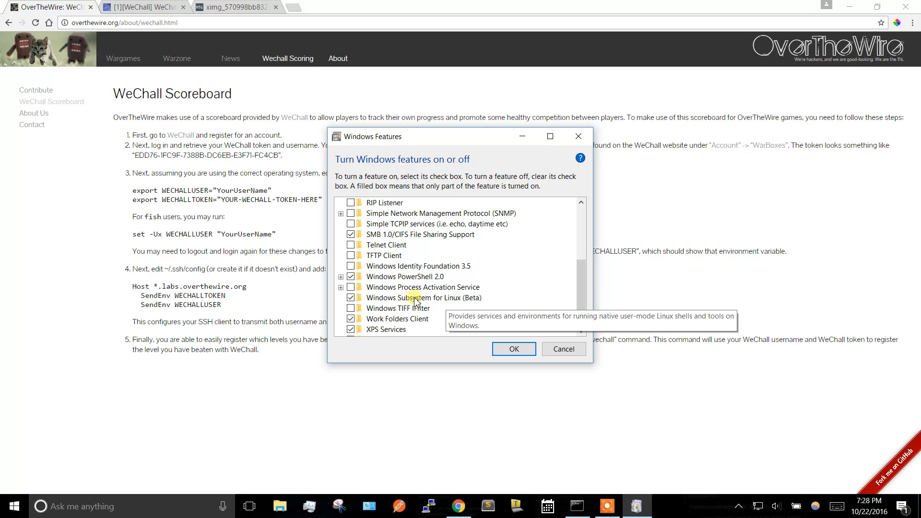
mouse_move(382, 300)
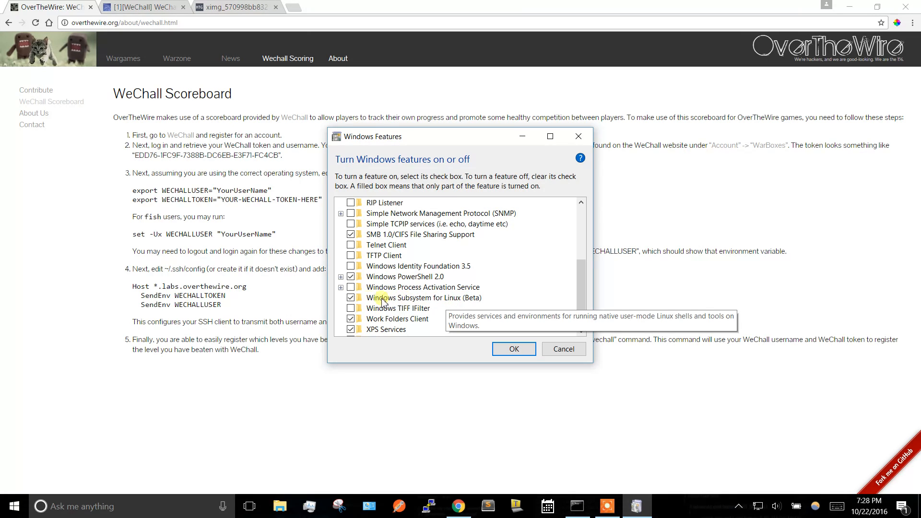
left_click(351, 298)
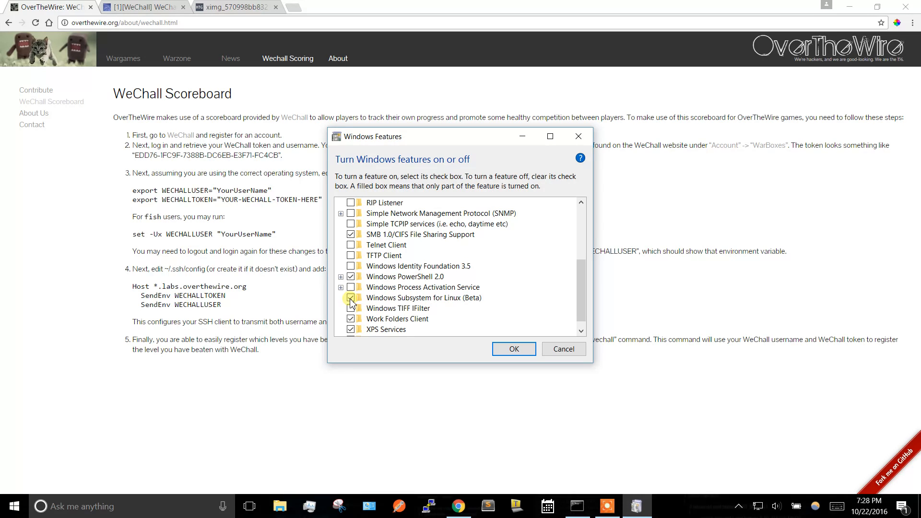
left_click(350, 298)
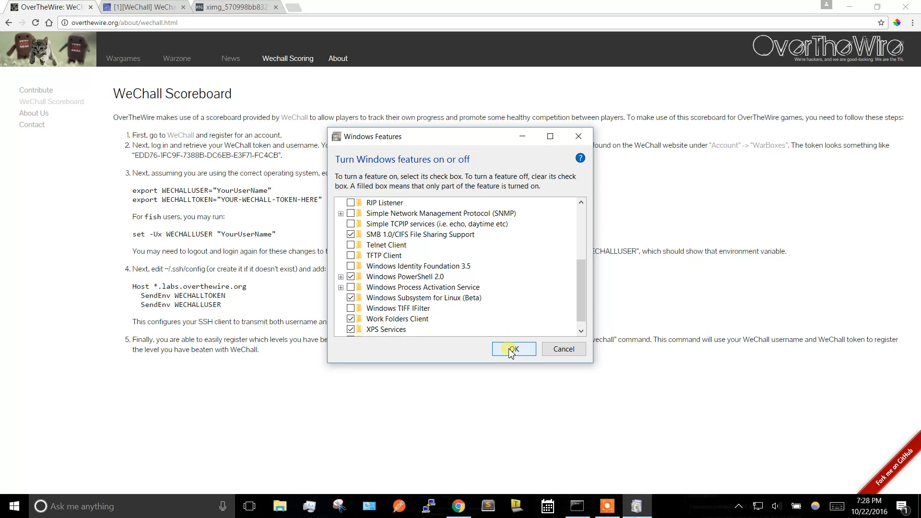
left_click(513, 348)
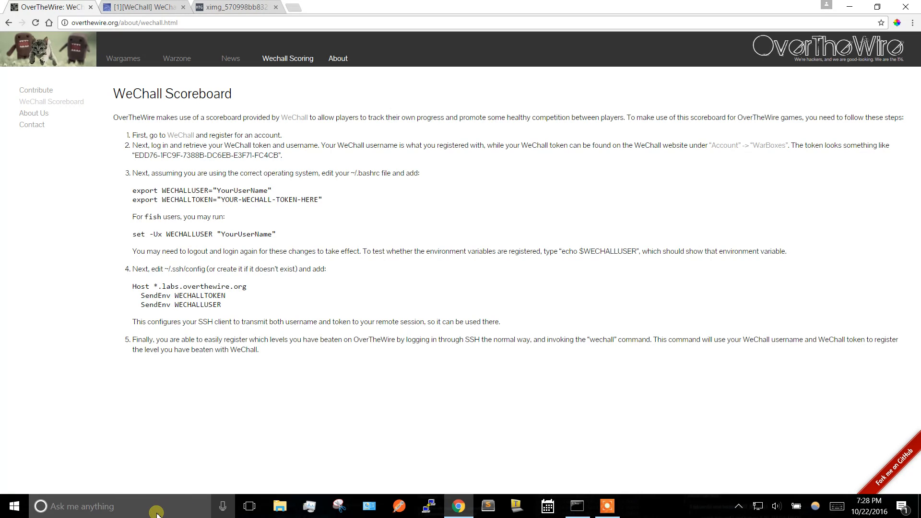
- Search 'developer' and open the For developers settings page to enable Developer mode
left_click(82, 506)
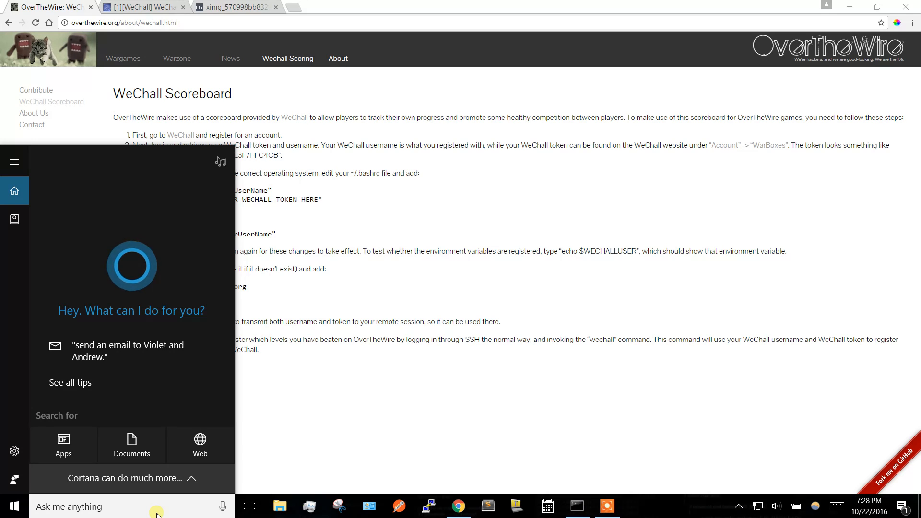
type("developer")
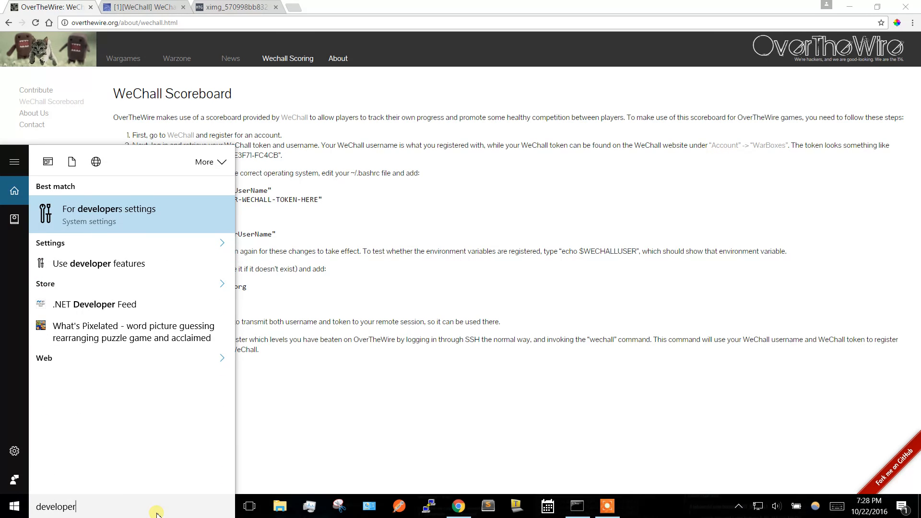
left_click(109, 214)
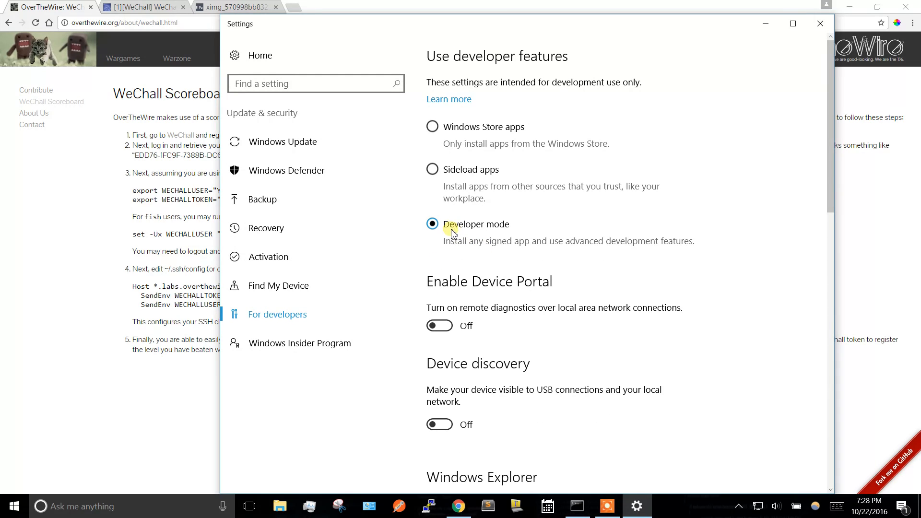
mouse_move(463, 231)
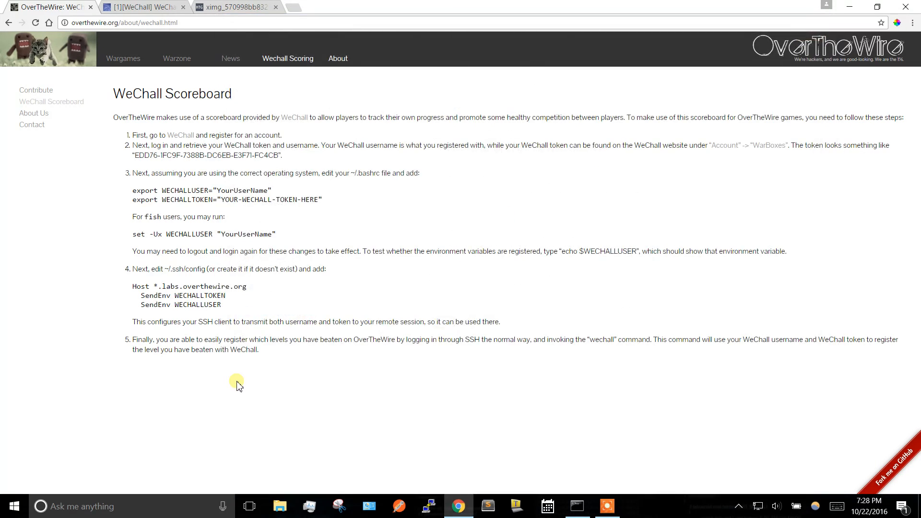
- Open an administrator Command Prompt and start bash to install Ubuntu on Windows
right_click(14, 505)
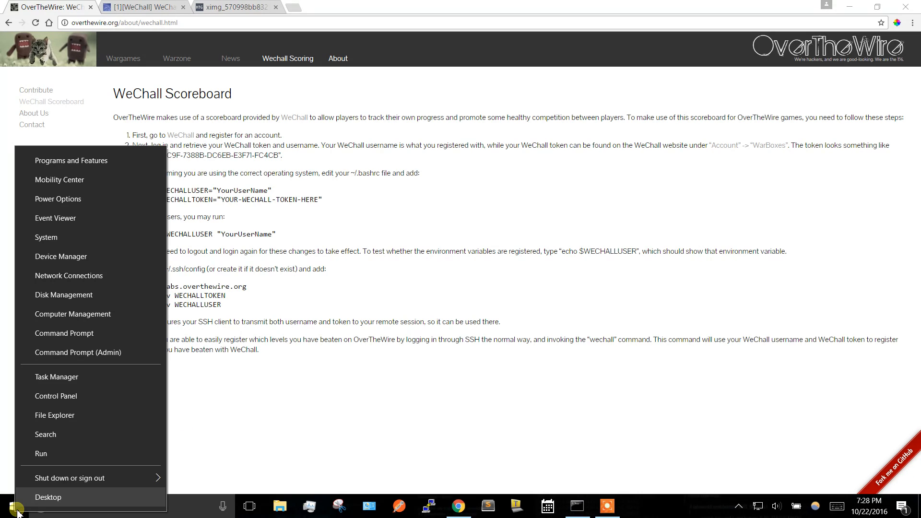
mouse_move(102, 353)
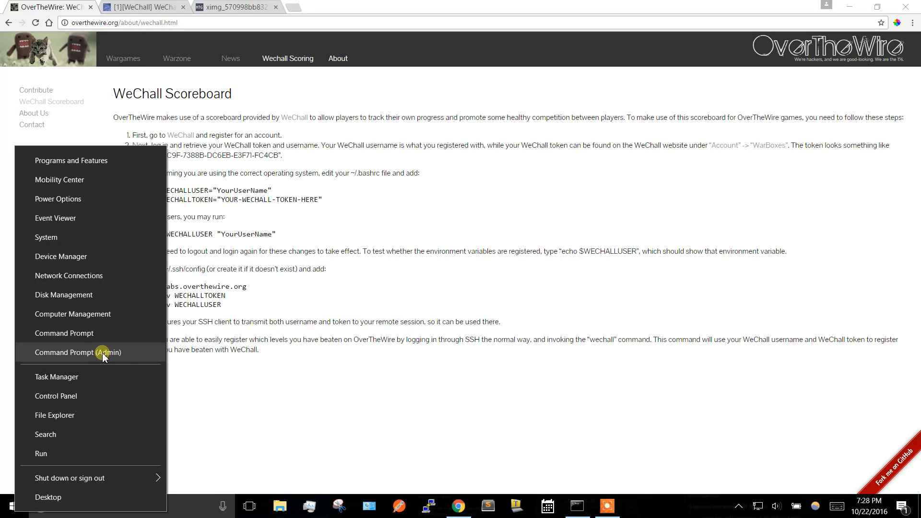
left_click(78, 353)
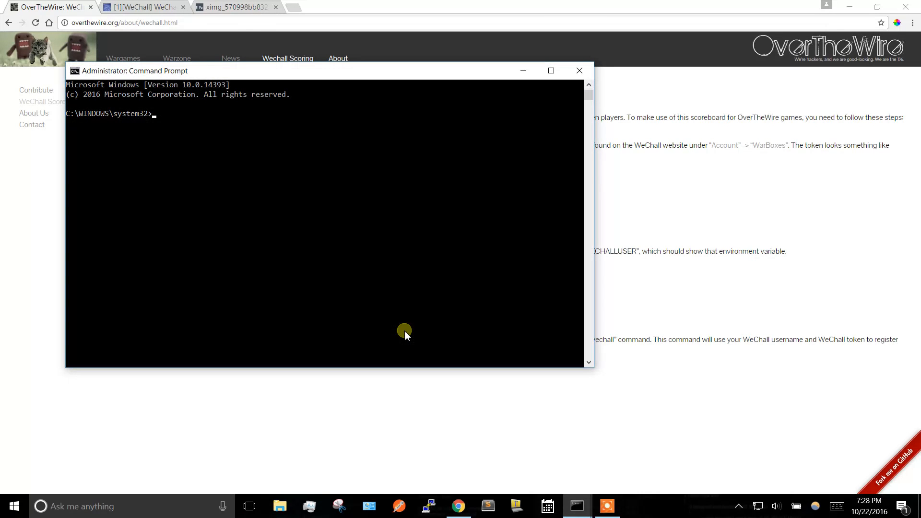
type("bas")
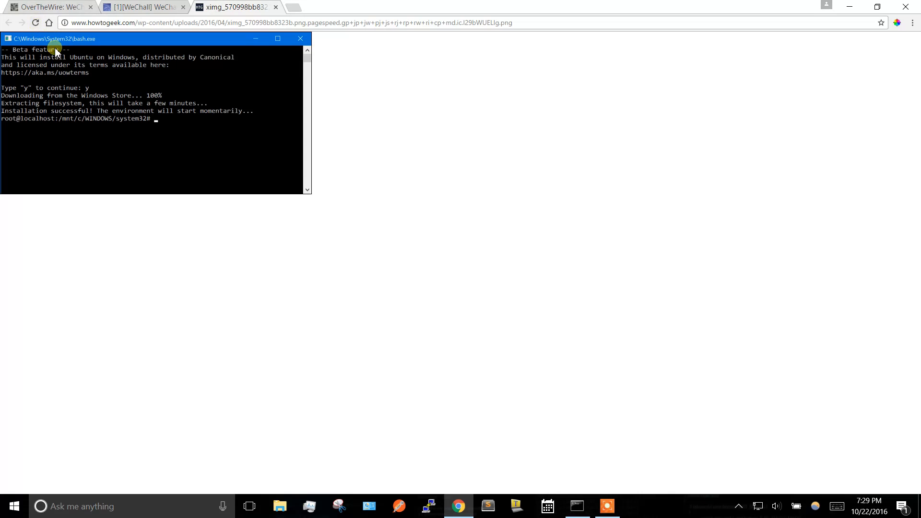
mouse_move(88, 75)
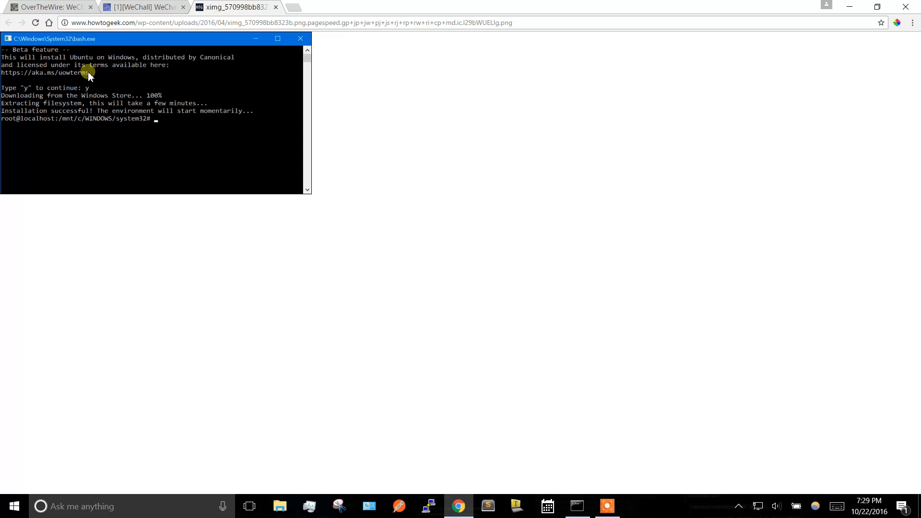
mouse_move(66, 112)
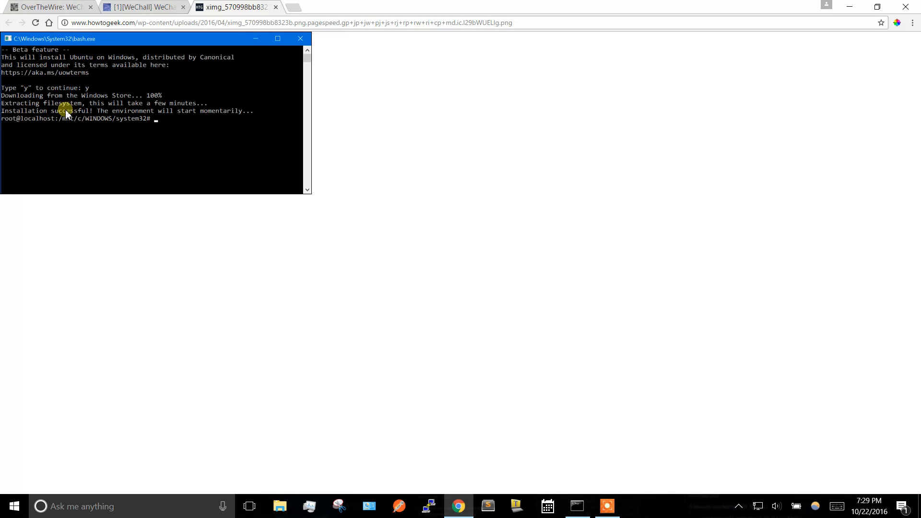
mouse_move(132, 110)
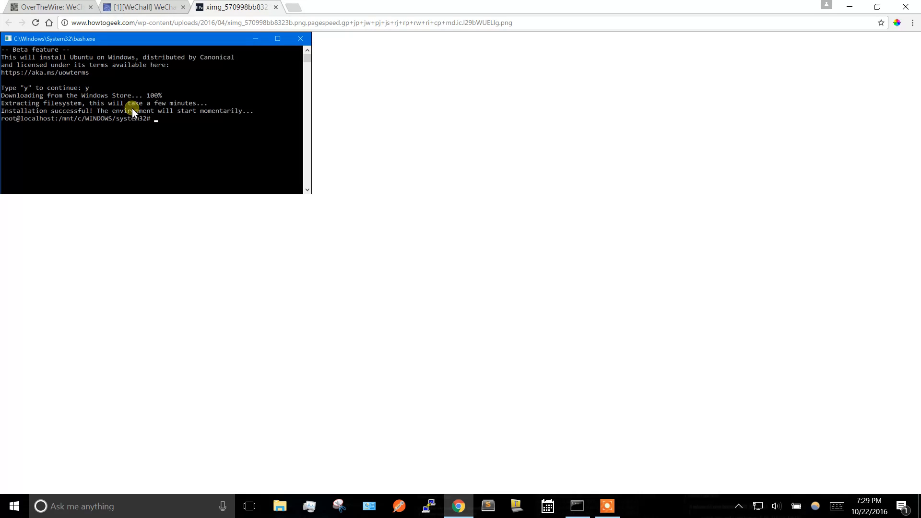
mouse_move(155, 122)
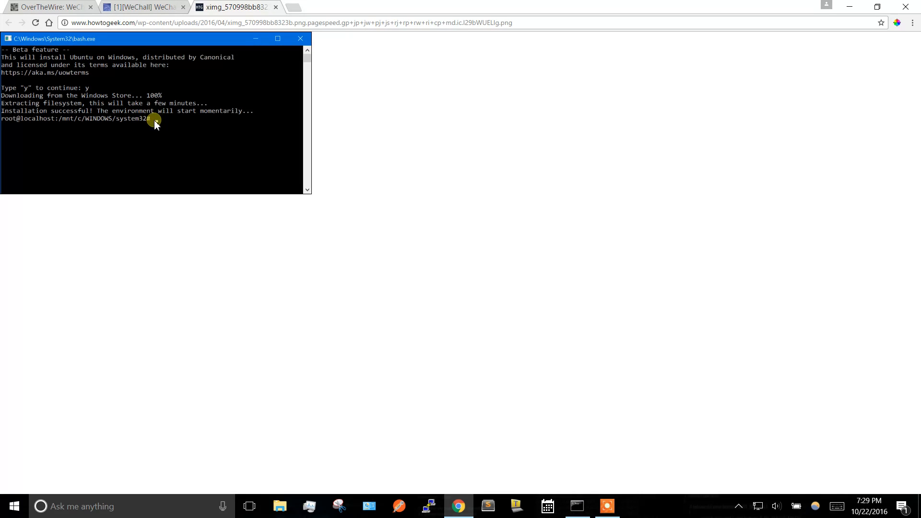
mouse_move(82, 120)
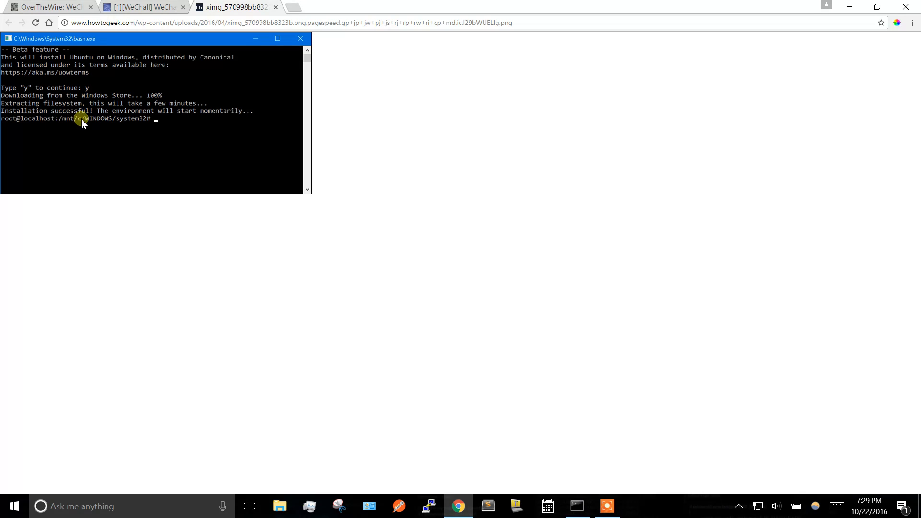
mouse_move(212, 91)
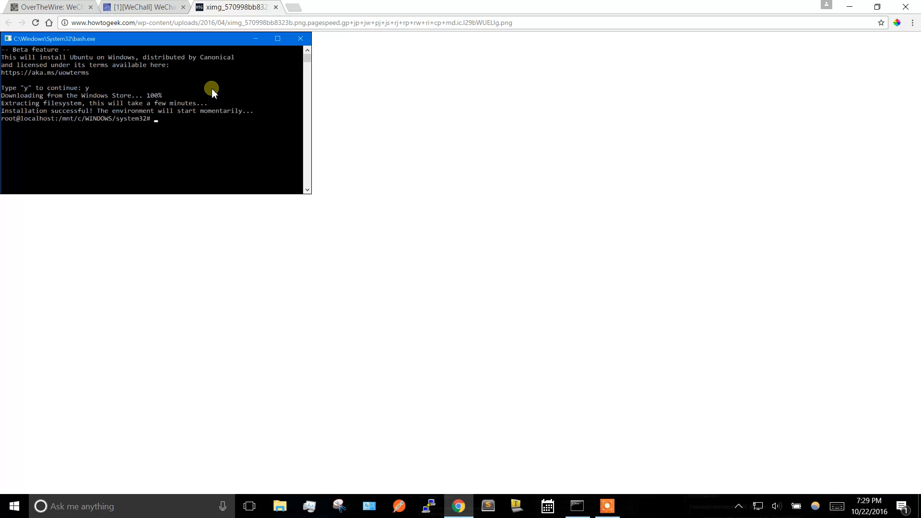
mouse_move(144, 52)
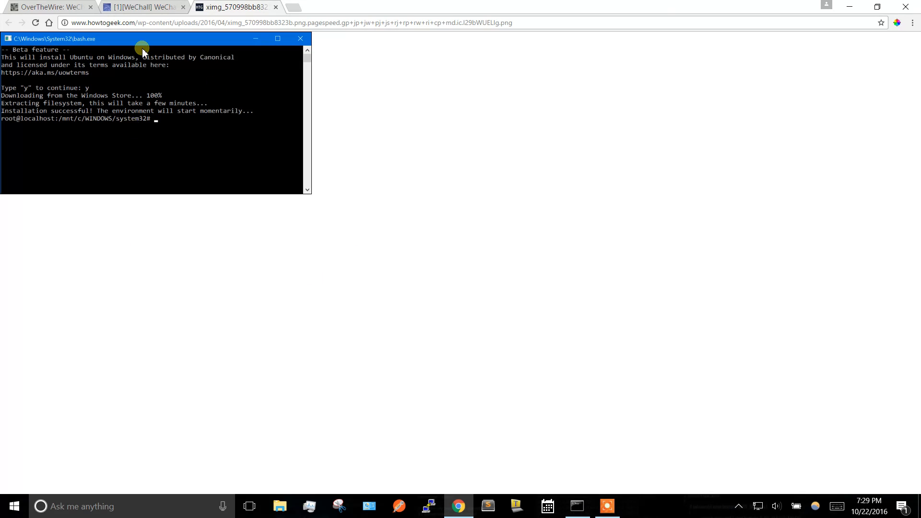
- Link an OverTheWire.org account under WeChall's Linked Sites
left_click(144, 6)
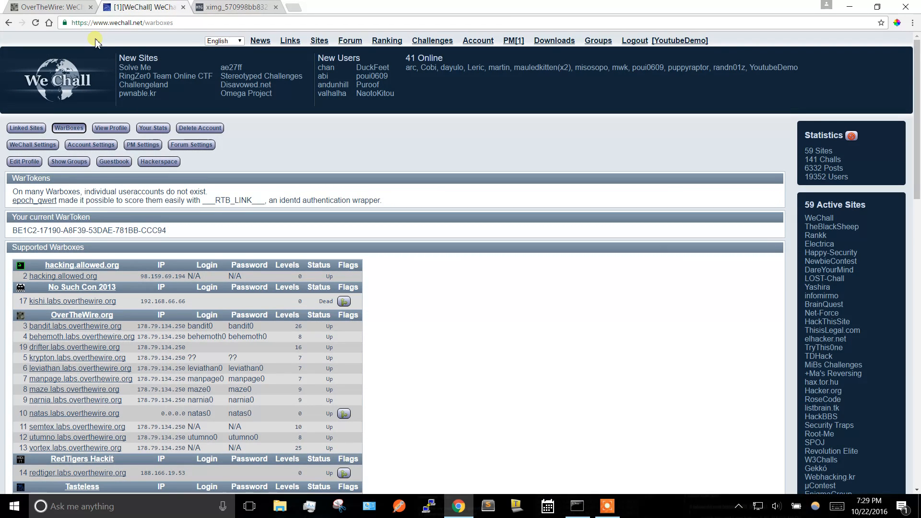
mouse_move(394, 188)
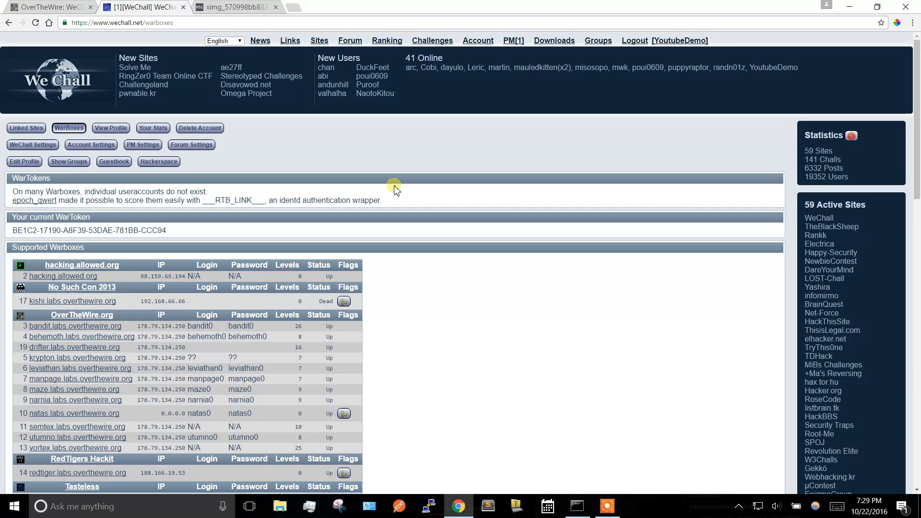
mouse_move(271, 170)
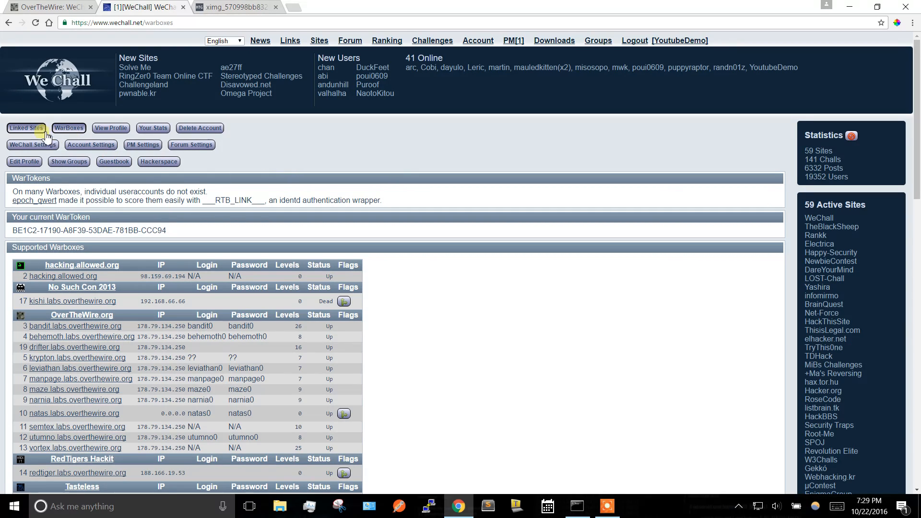
left_click(26, 127)
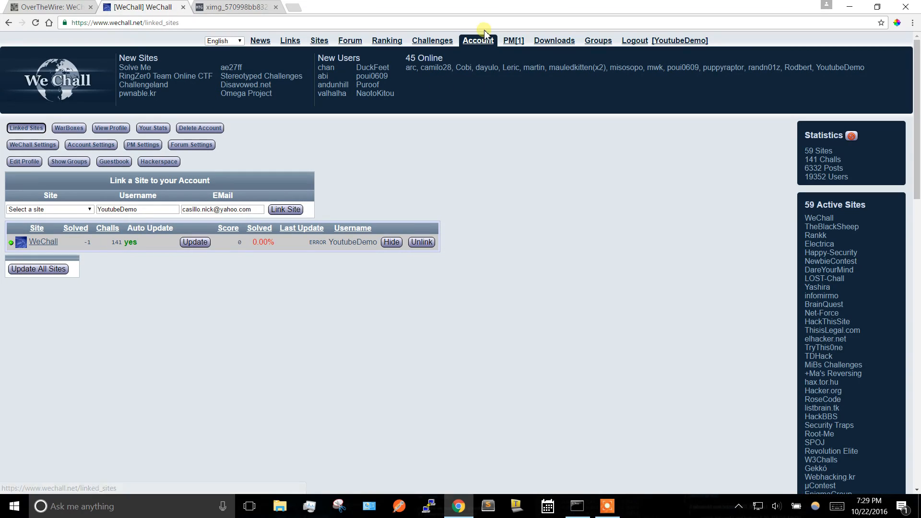
mouse_move(68, 161)
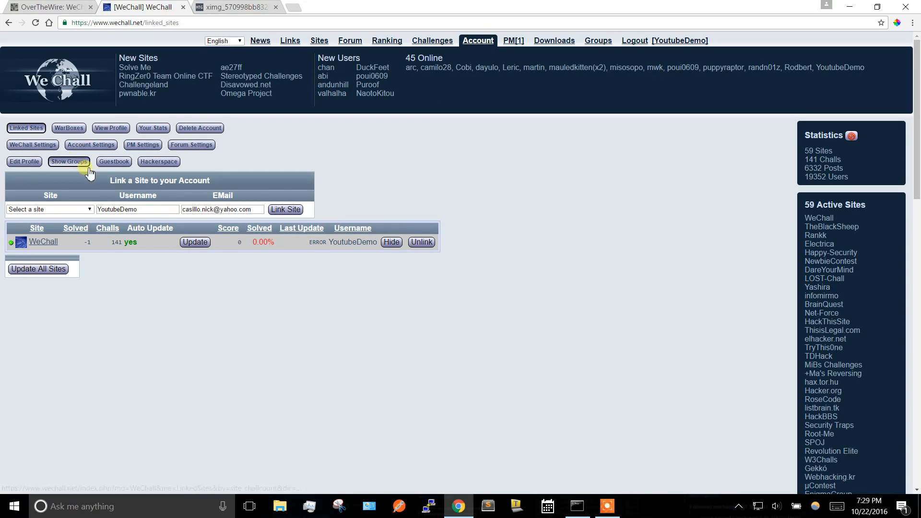
mouse_move(90, 209)
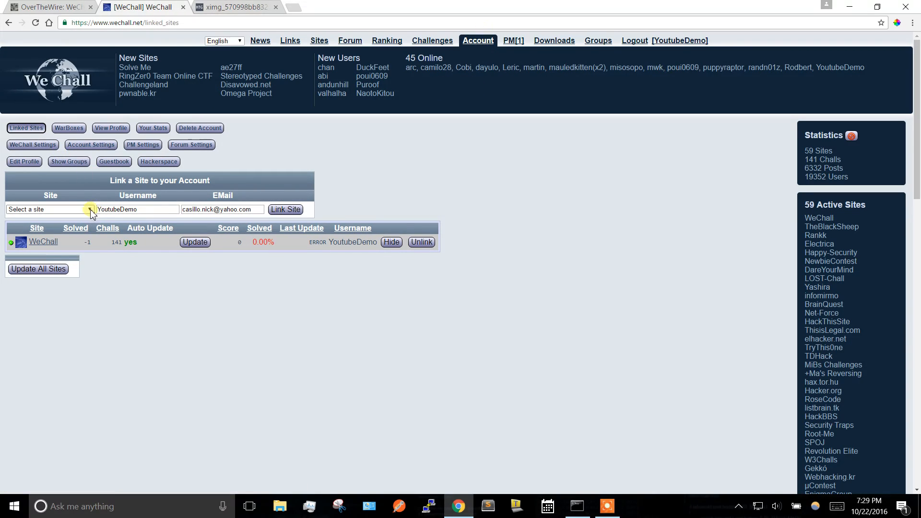
left_click(89, 209)
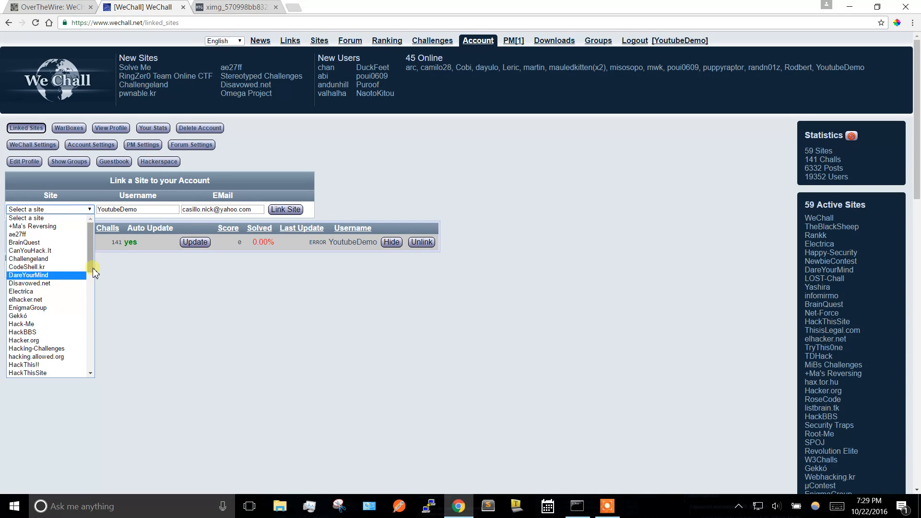
scroll("down", 3)
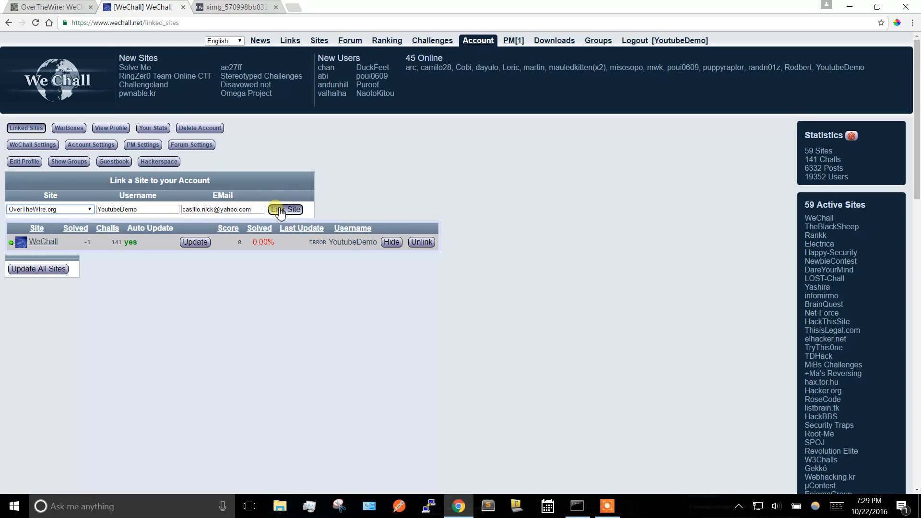
left_click(285, 210)
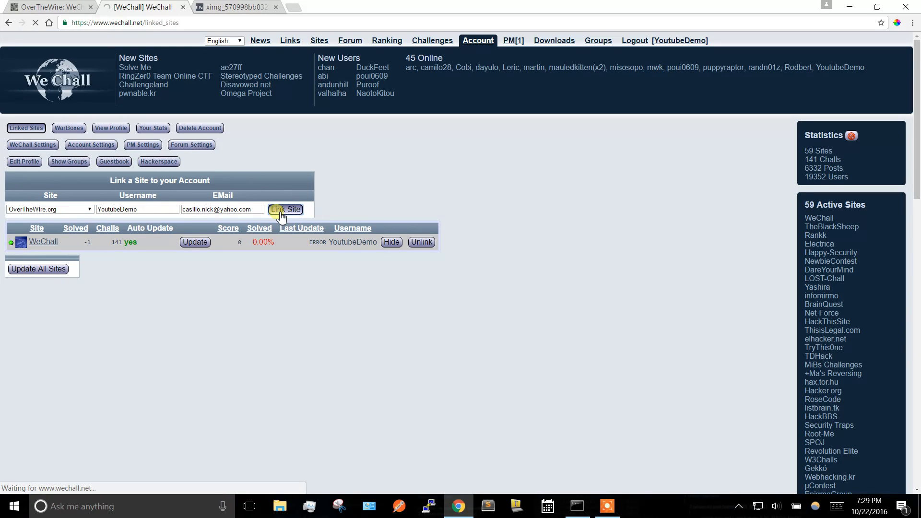
left_click(285, 210)
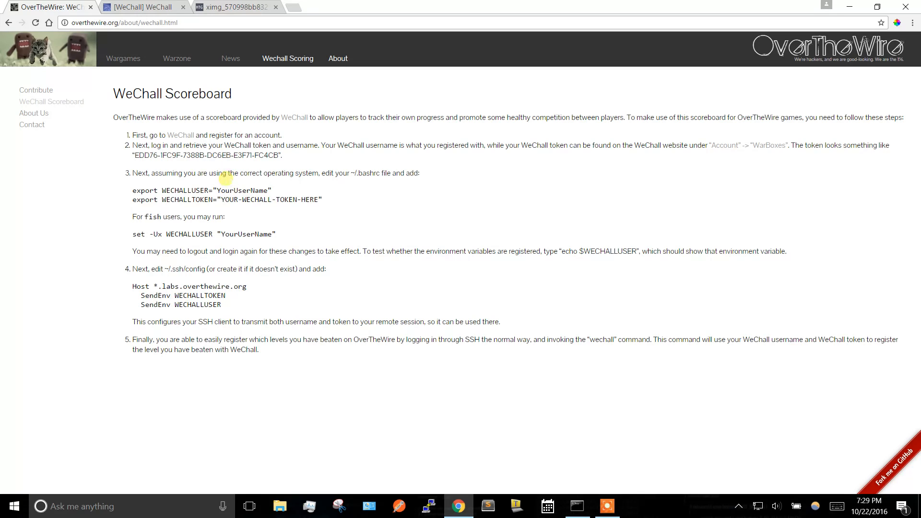
mouse_move(250, 37)
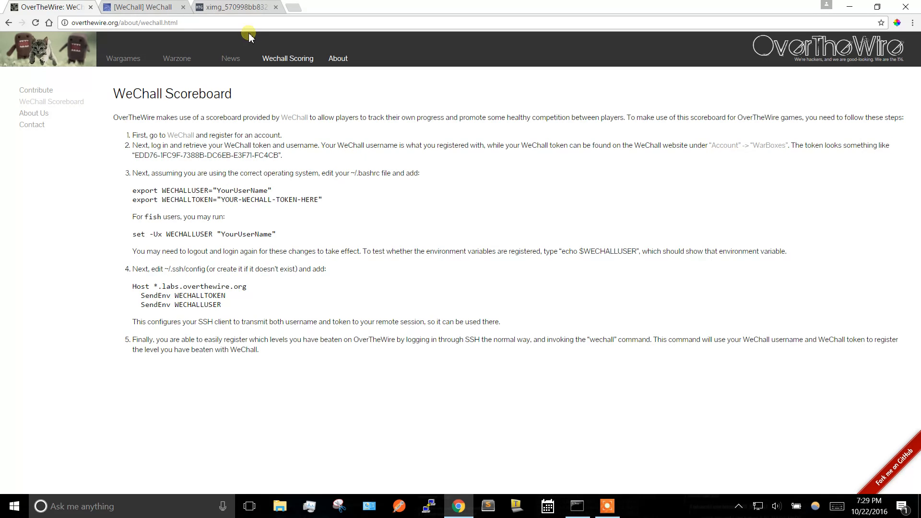
left_click(141, 6)
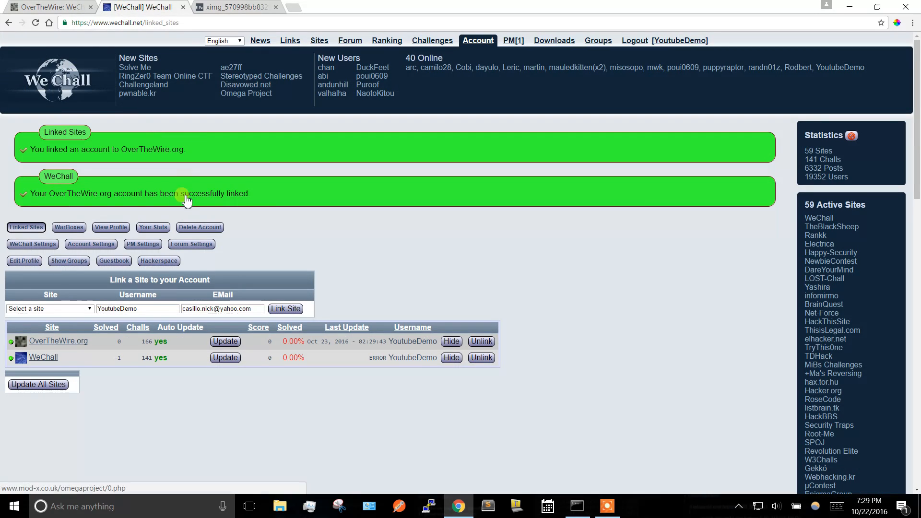
mouse_move(143, 219)
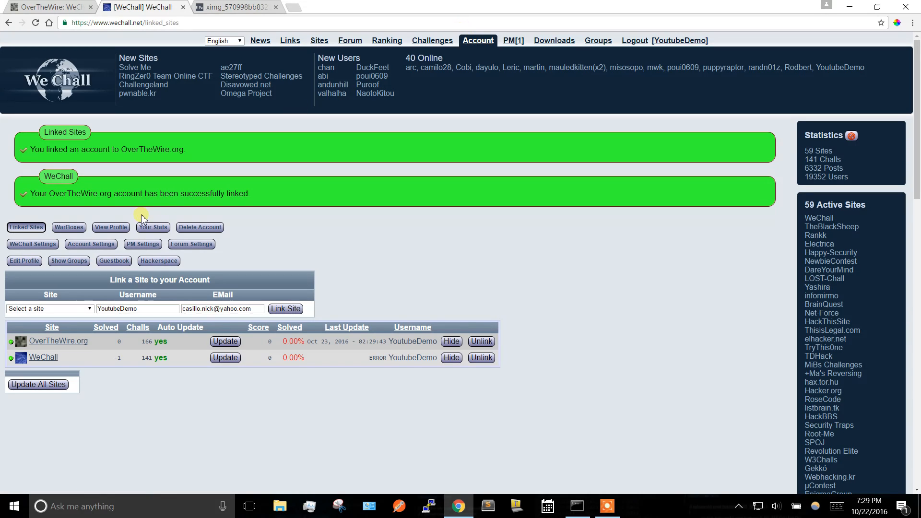
- Open the WarBoxes page and select the current WarToken
left_click(68, 228)
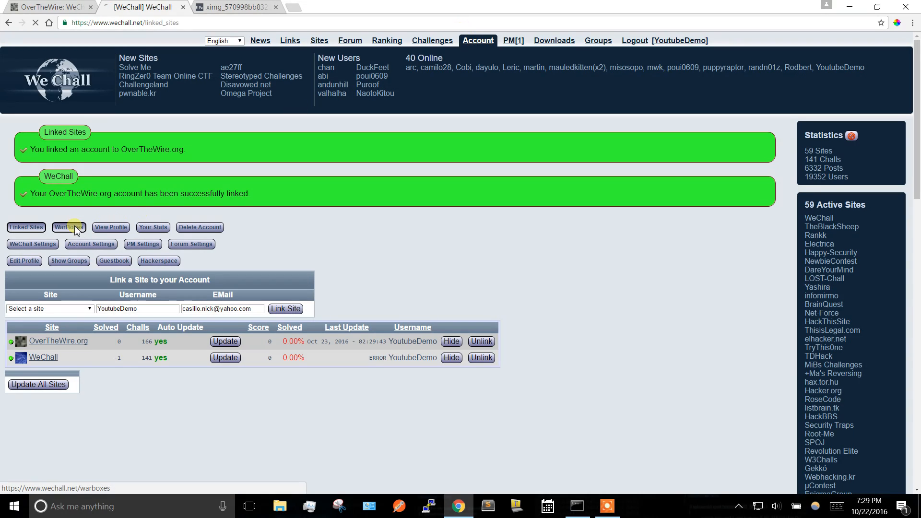
left_click(68, 228)
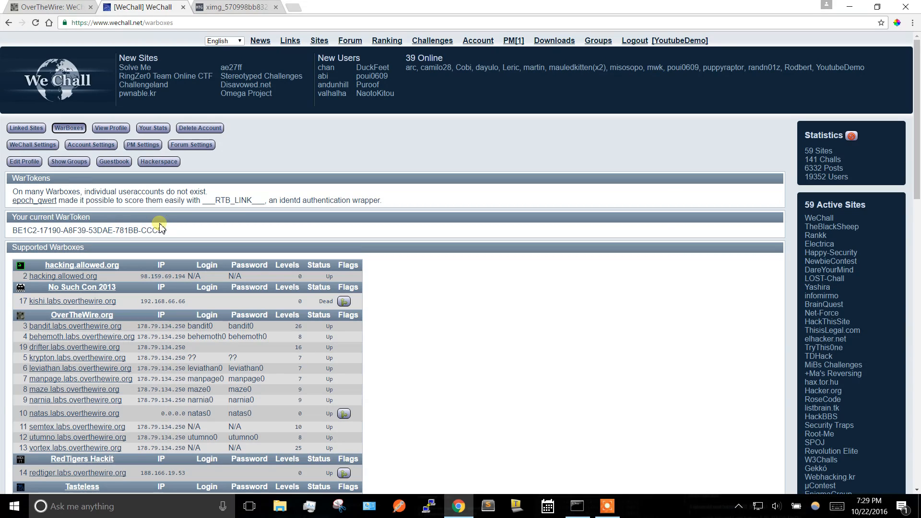
triple_click(88, 230)
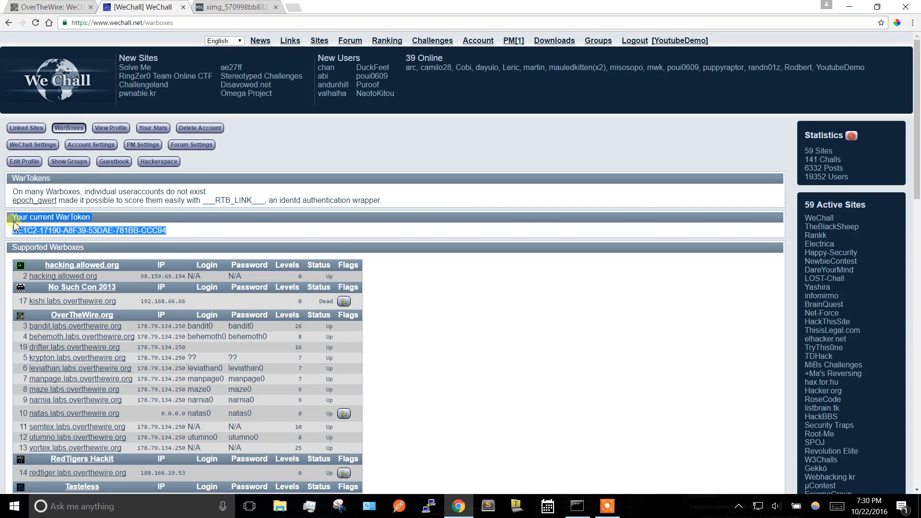
- View the OverTheWire WeChall Scoreboard export lines and select the YourUserName placeholder
left_click(50, 6)
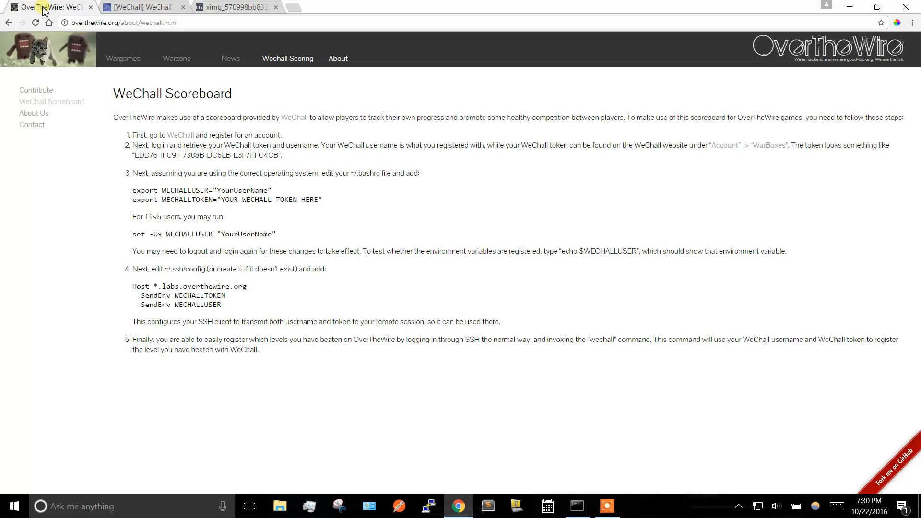
mouse_move(464, 165)
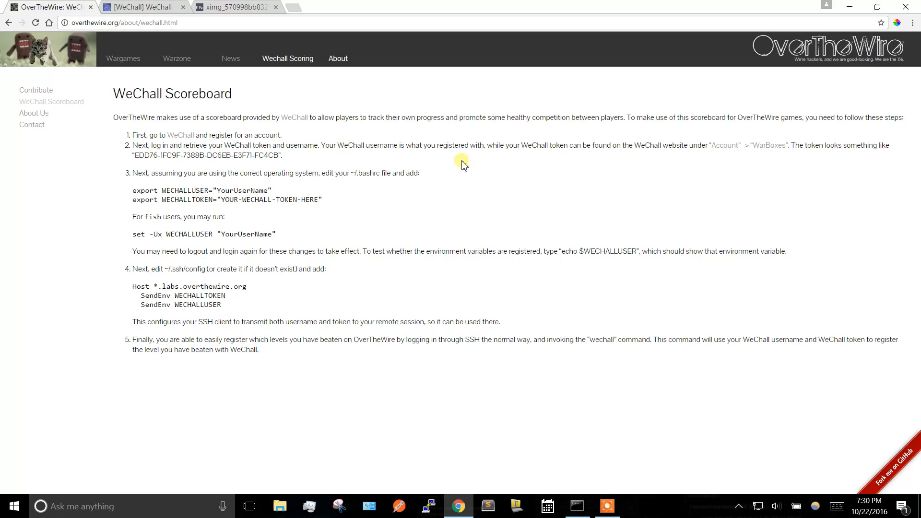
mouse_move(243, 189)
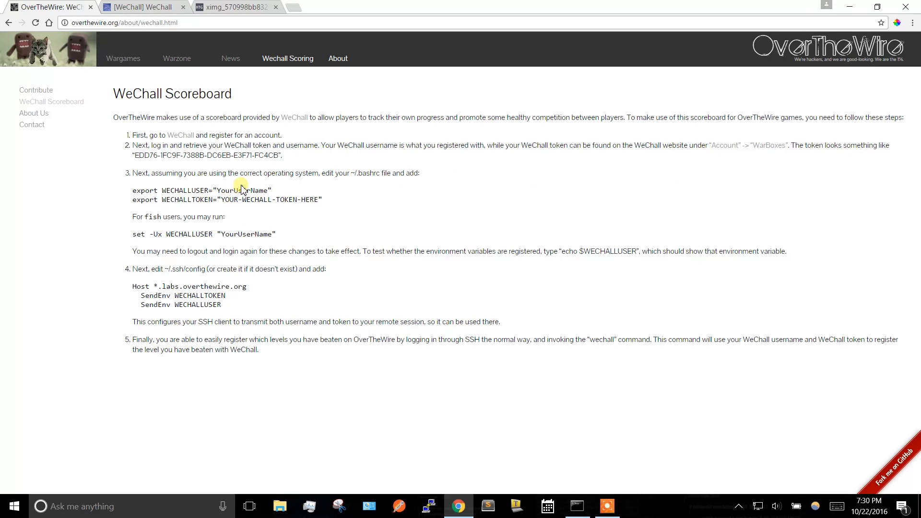
double_click(363, 172)
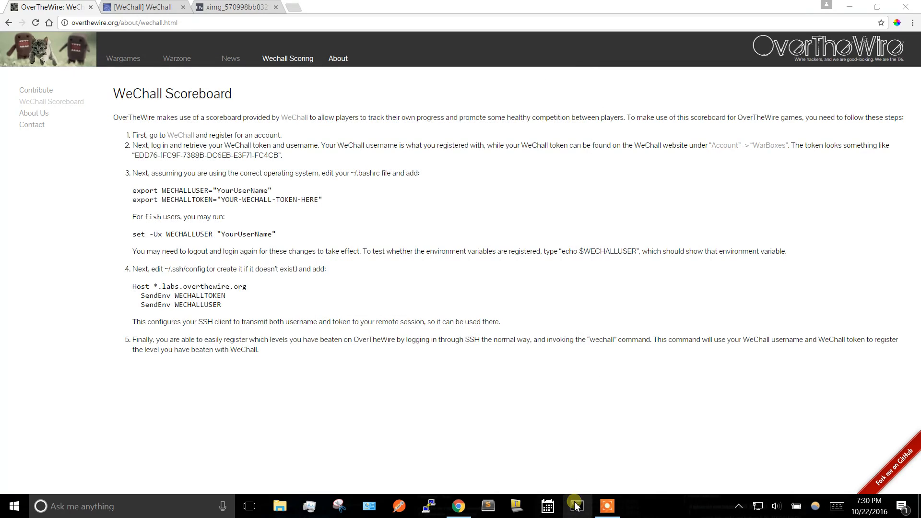
- In bash, move into /home and list its contents
left_click(576, 505)
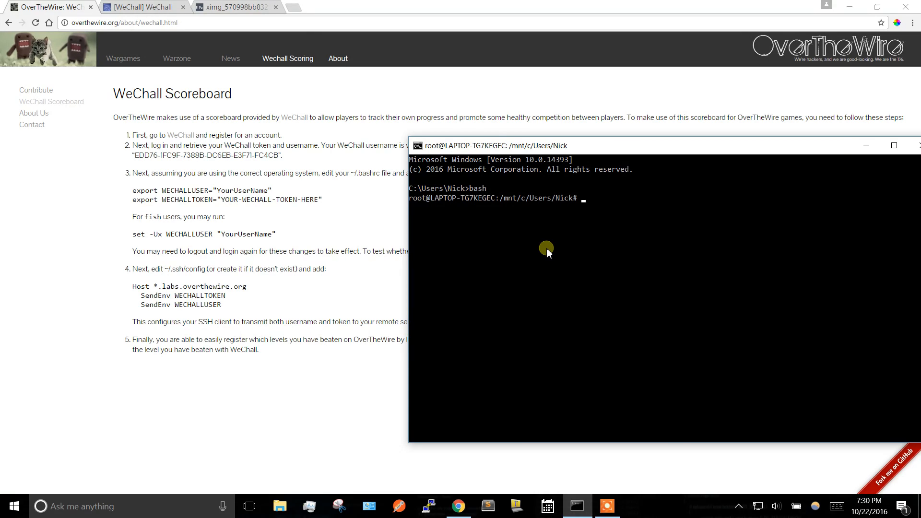
type("cd /h")
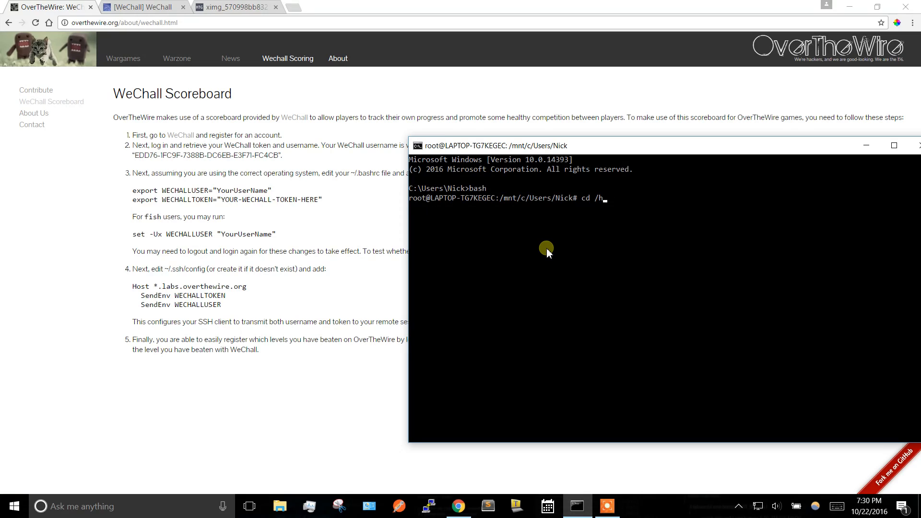
key("Return")
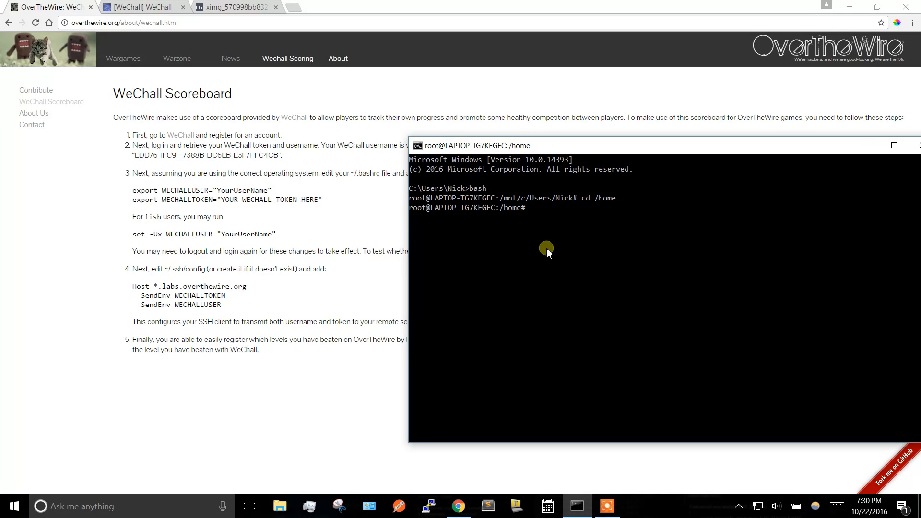
type("ls")
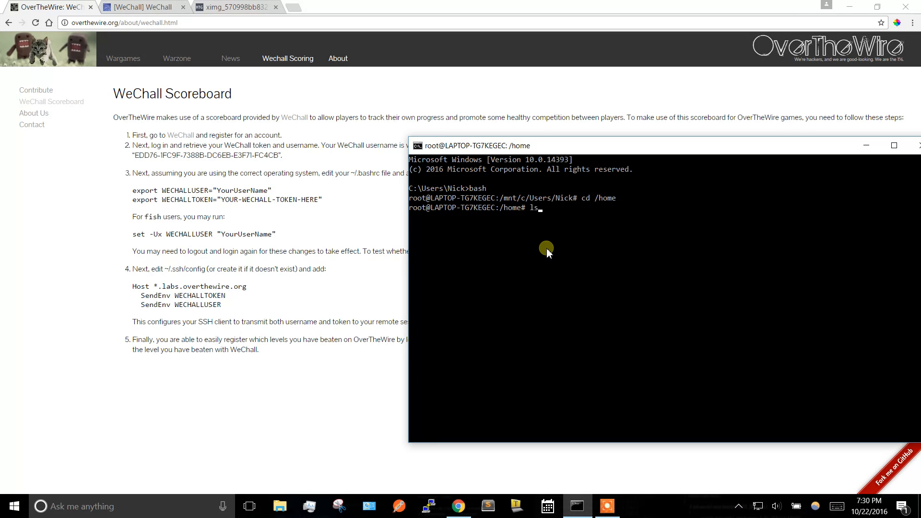
key("Return")
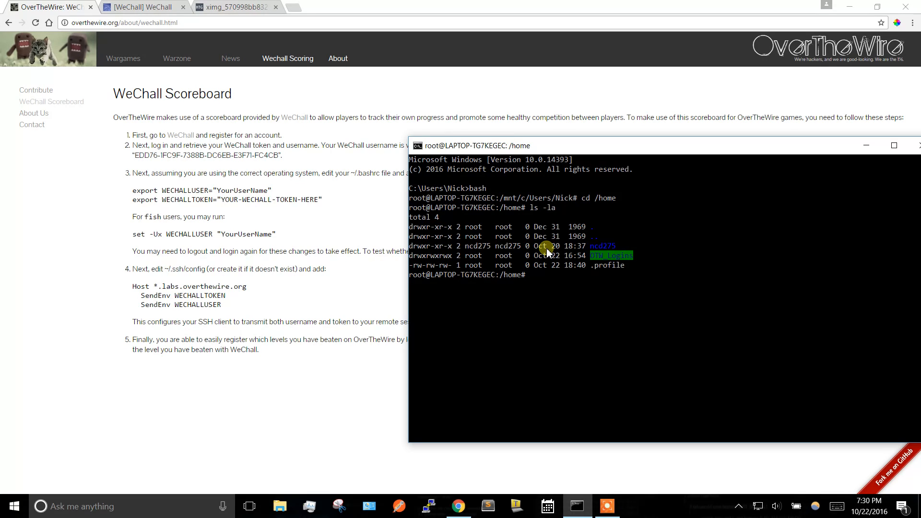
- List hidden files in root's home folder and start opening ~/.bashrc in nano
type("ls -la ~")
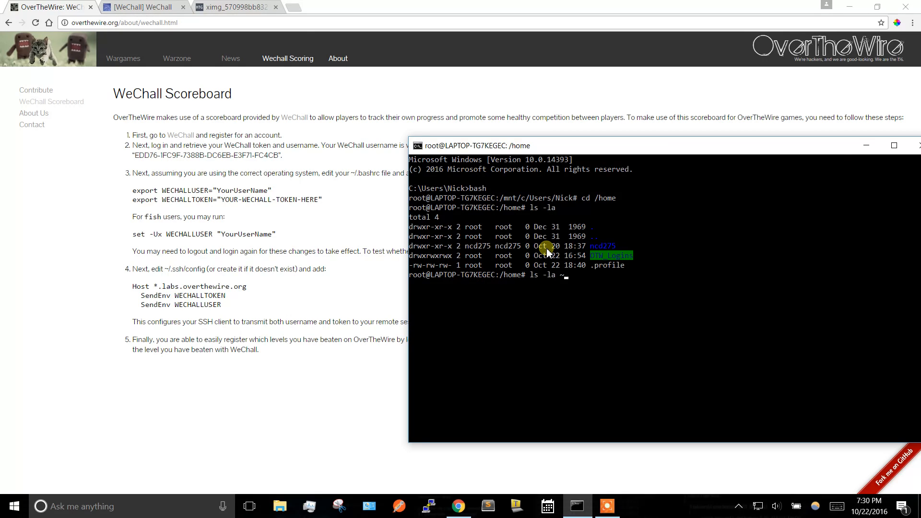
type("/ |")
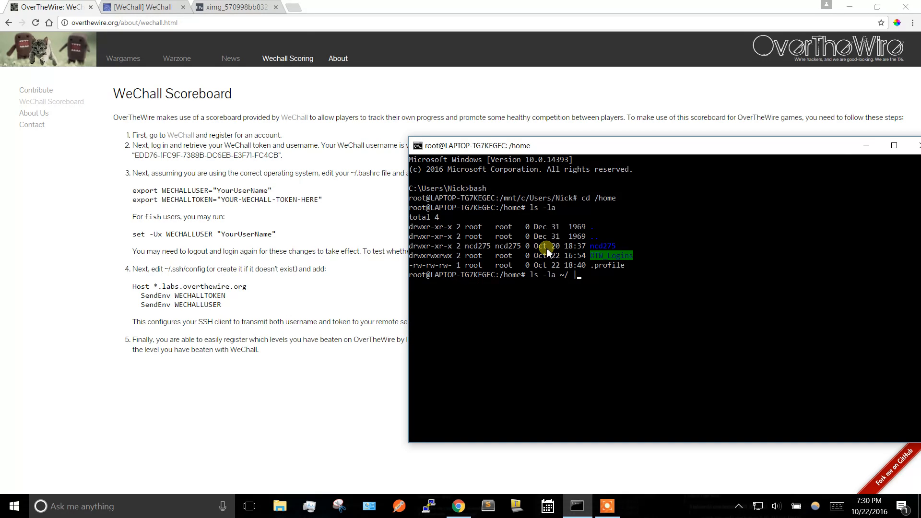
key("Return")
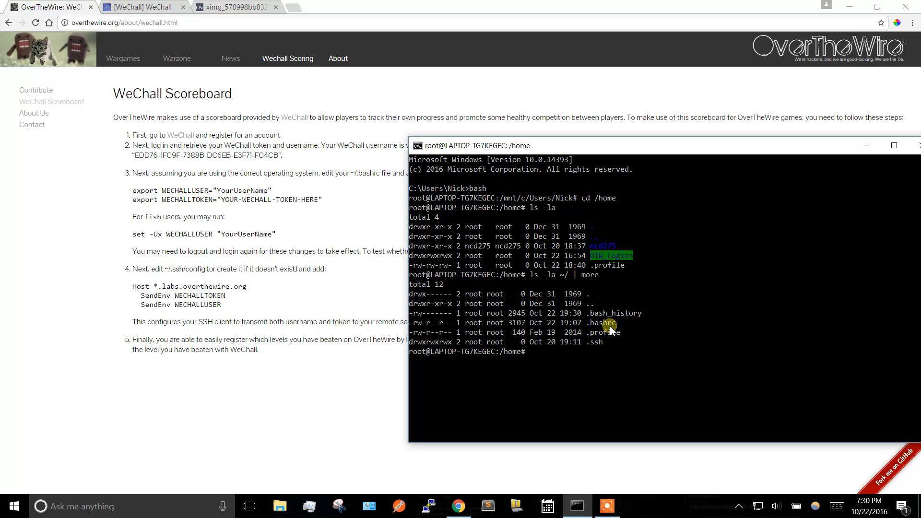
type("nano")
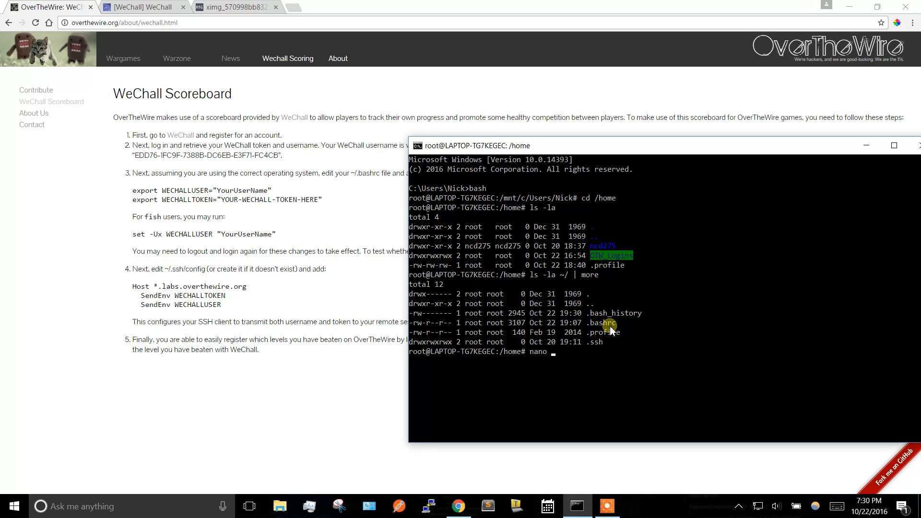
type("~/.")
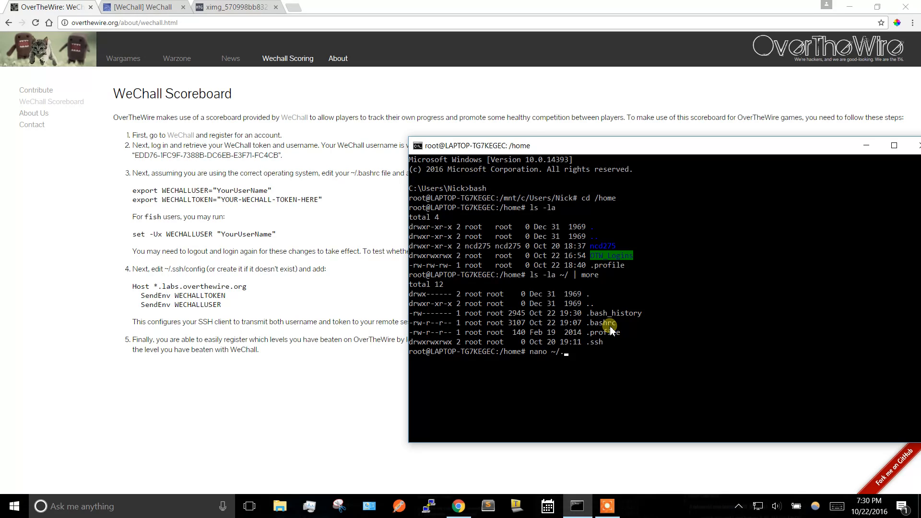
type("bash")
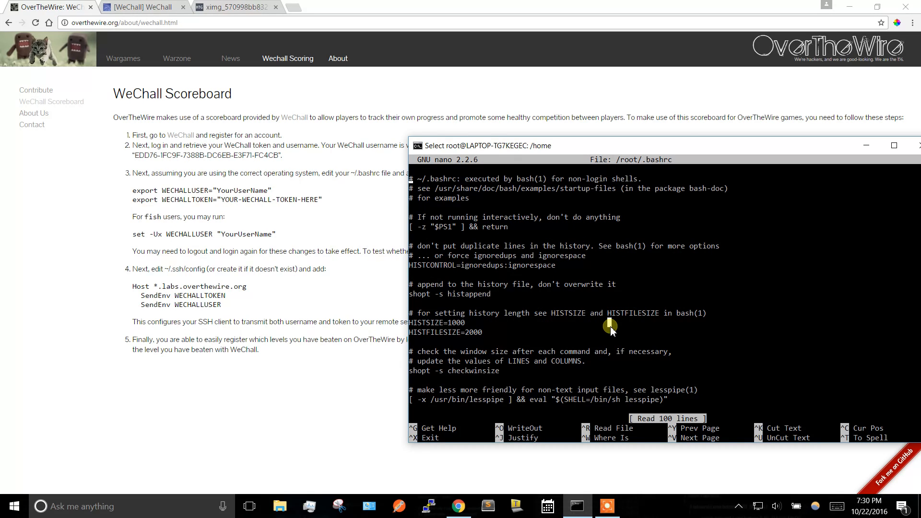
- At the end of .bashrc, add 'export WECHALLUSER=YoutubeDemo' and begin 'export WECHALLTOKEN='
scroll("down", 3)
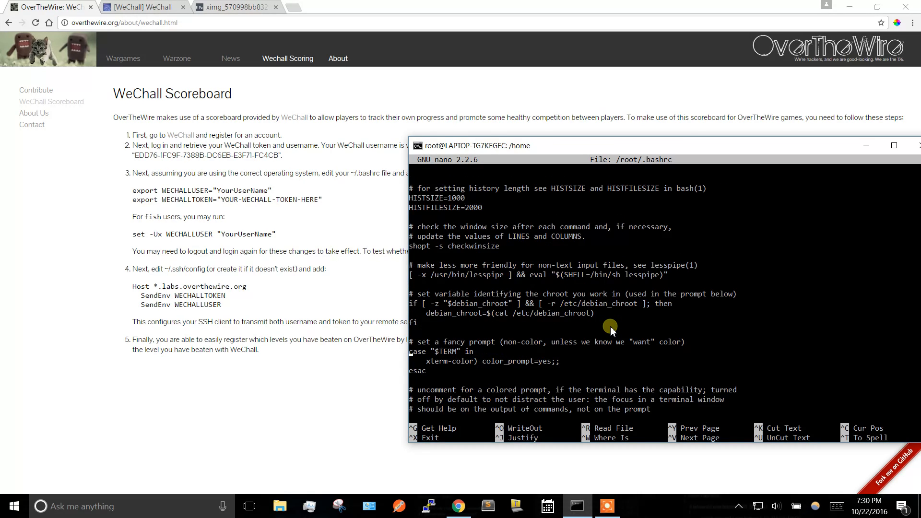
scroll("down", 3)
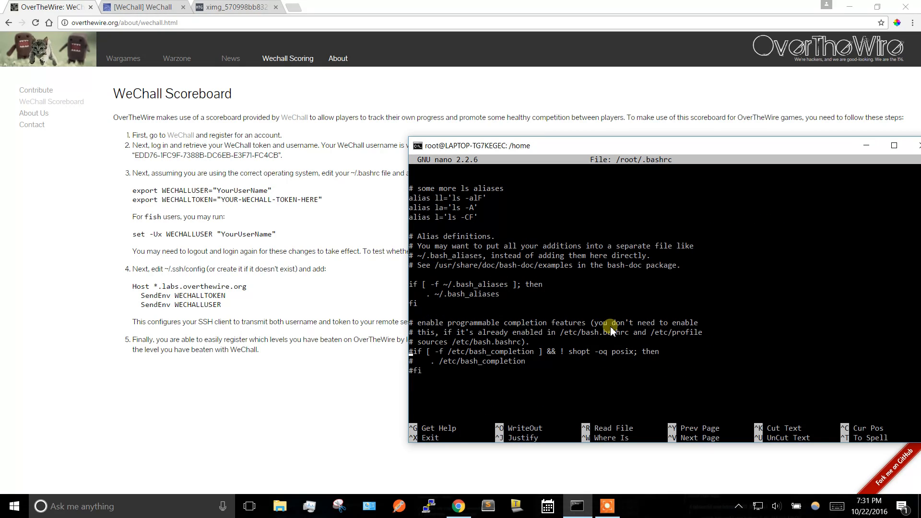
mouse_move(315, 221)
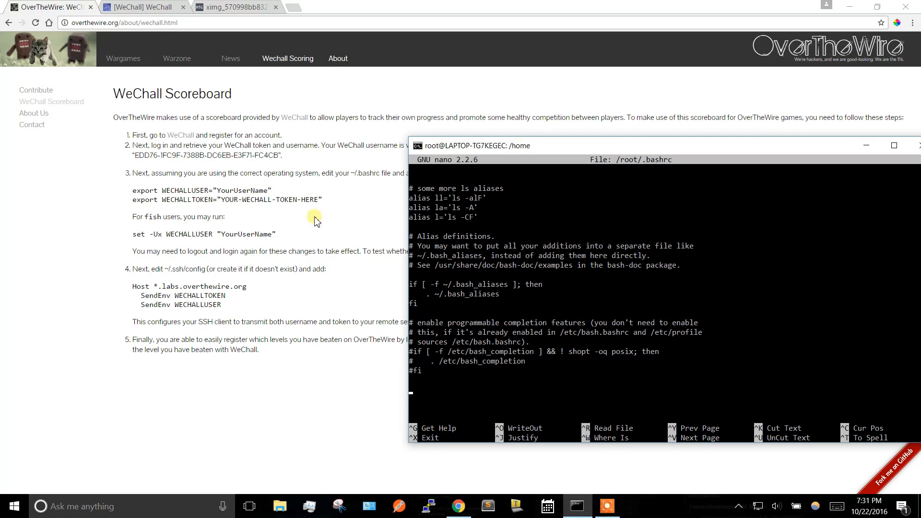
type("expo")
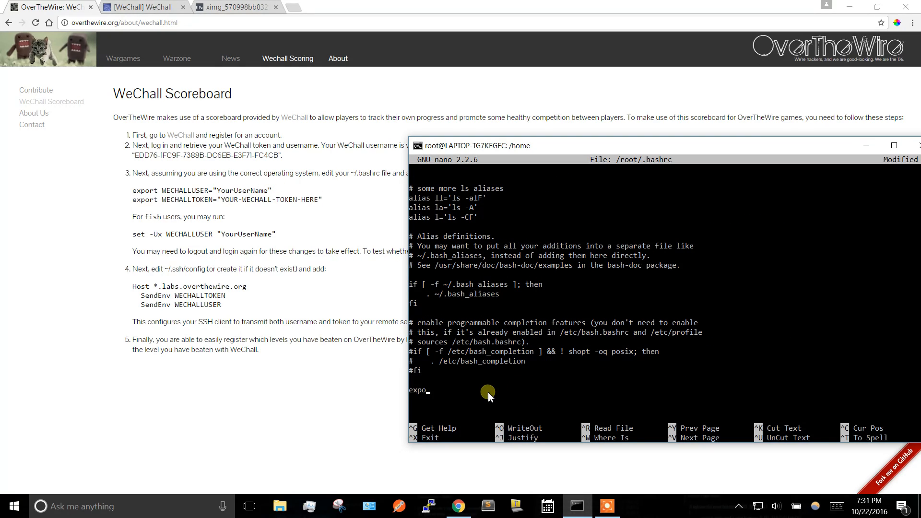
type("t")
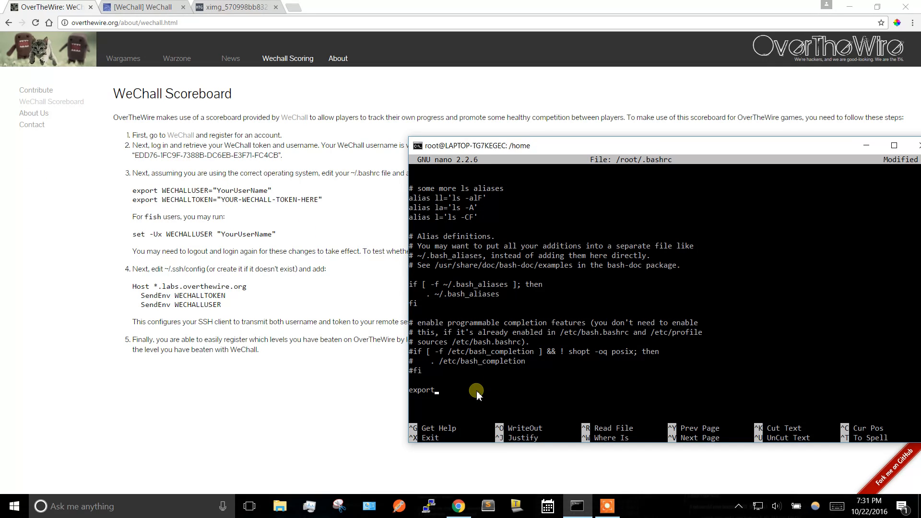
type("WE")
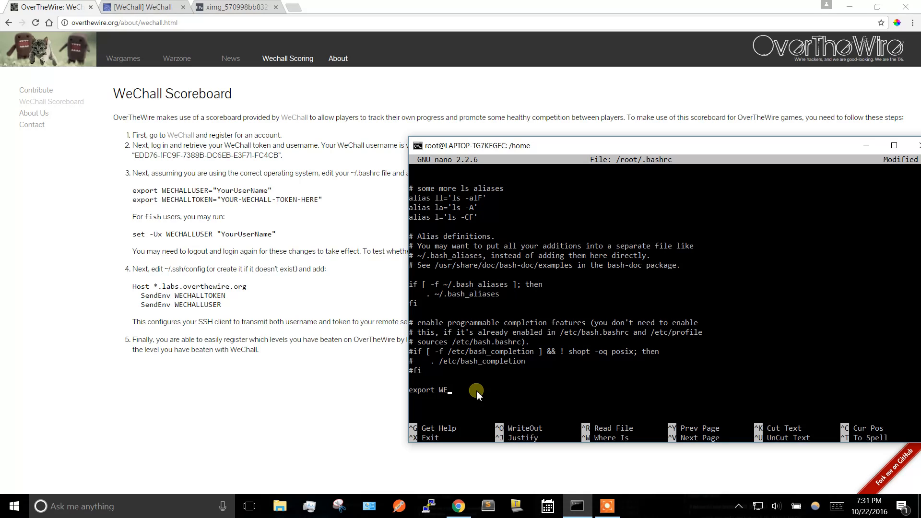
type("CHALLUSER")
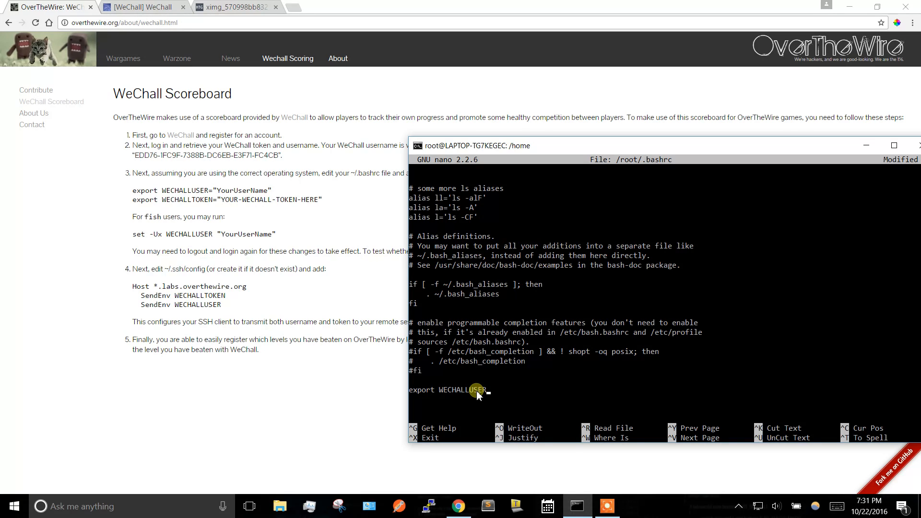
type("=")
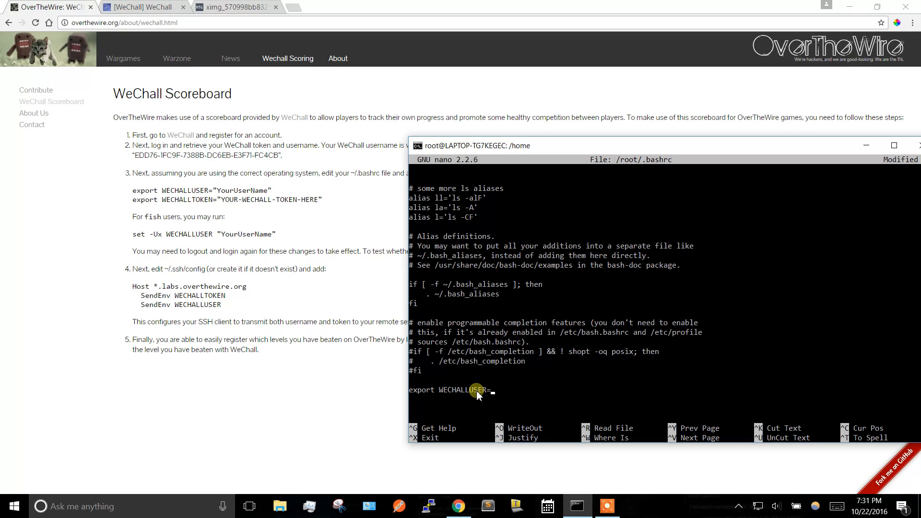
type("YoutubeDemo")
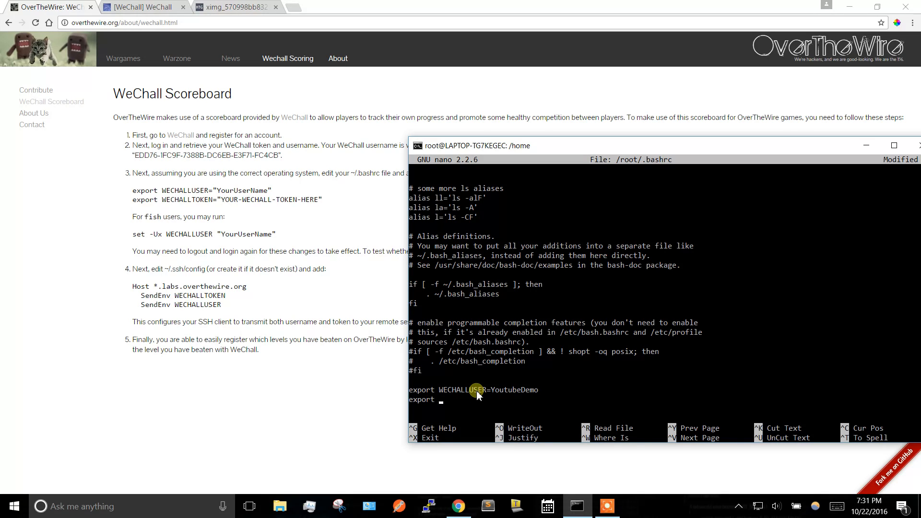
type("WECHALLTOKEN")
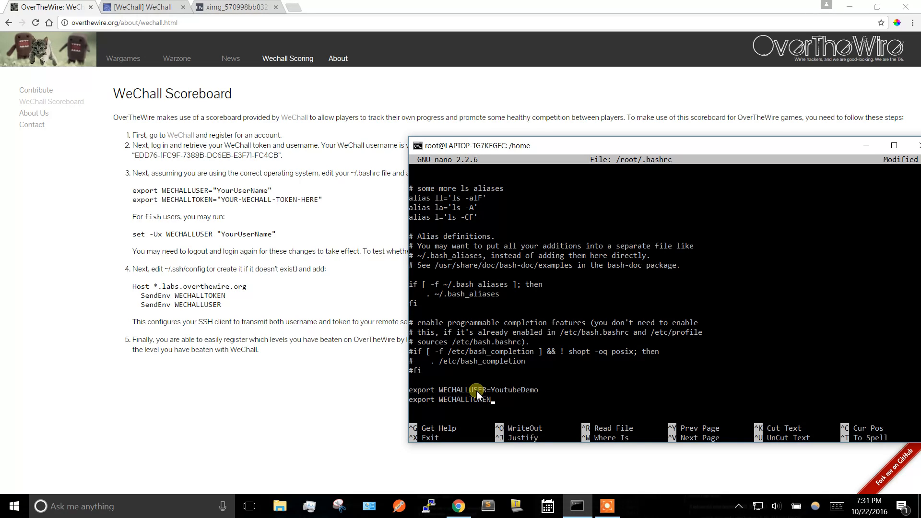
type("=")
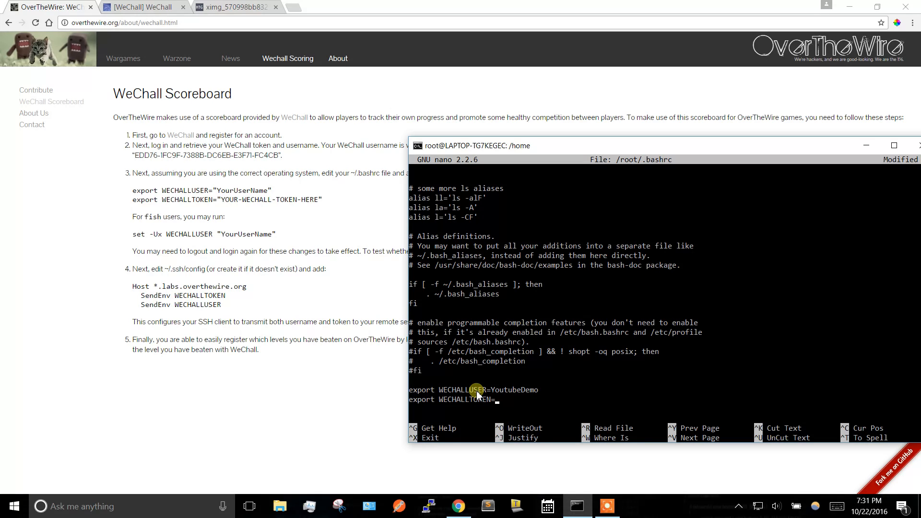
- Select the WarToken on WeChall's WarBoxes page, then return to the terminal
left_click(141, 7)
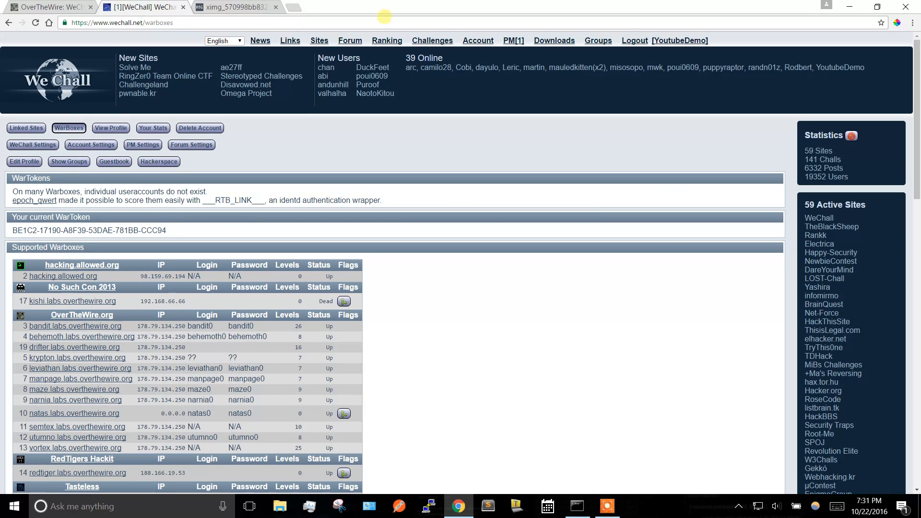
mouse_move(93, 143)
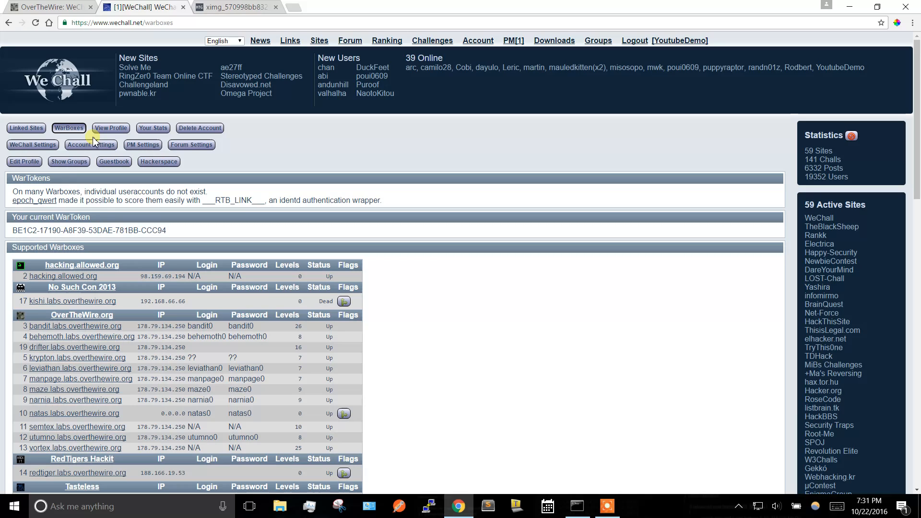
double_click(131, 230)
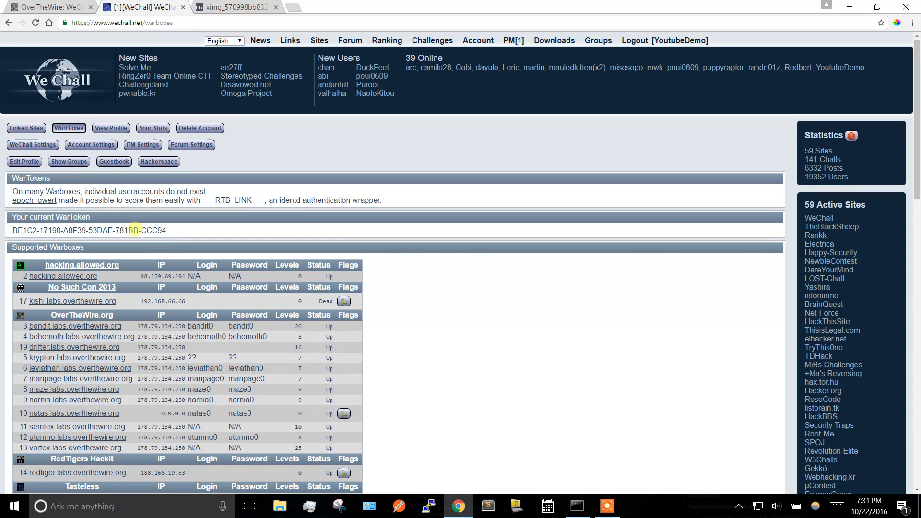
triple_click(88, 231)
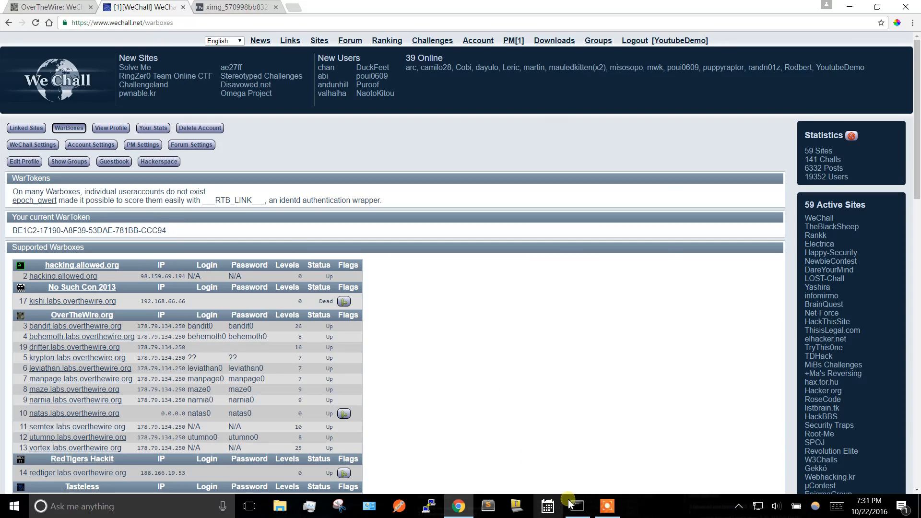
left_click(576, 506)
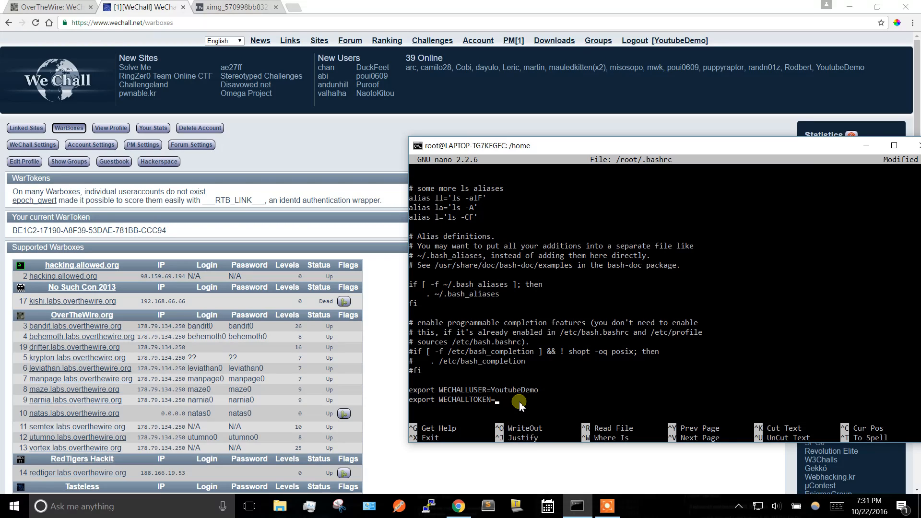
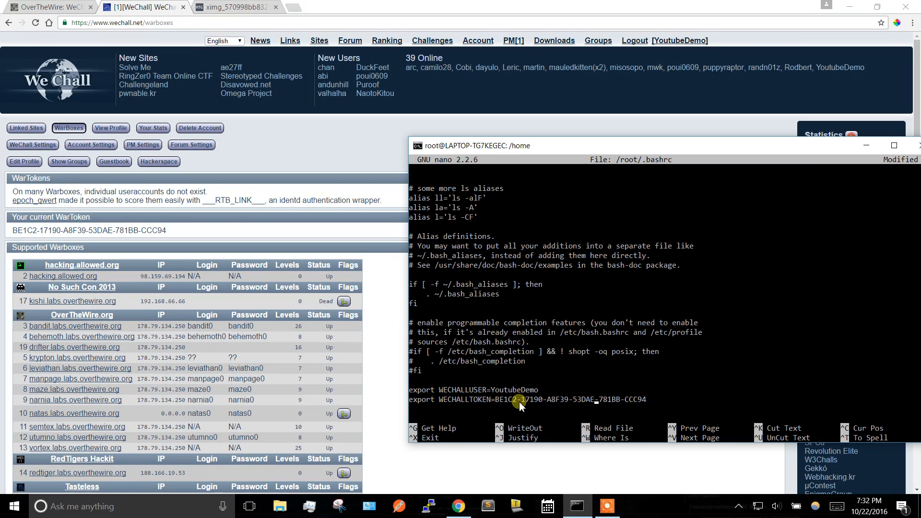
mouse_move(692, 395)
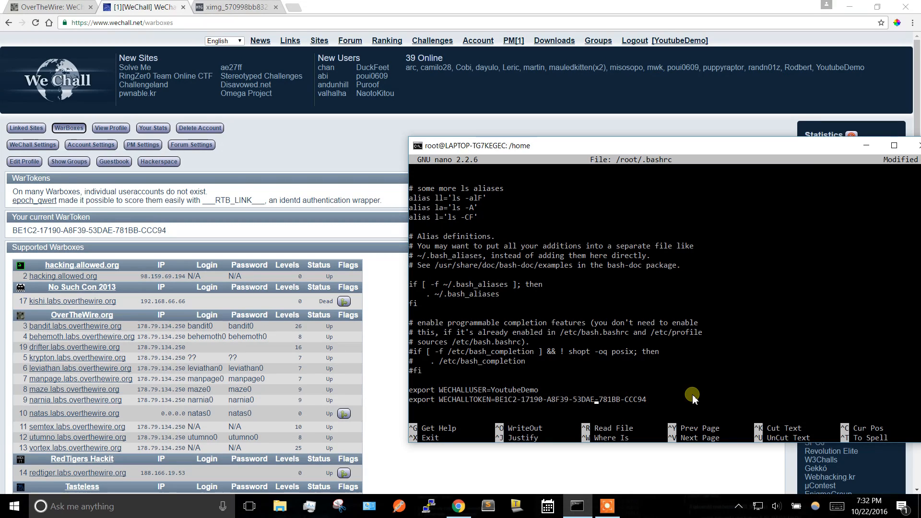
mouse_move(693, 404)
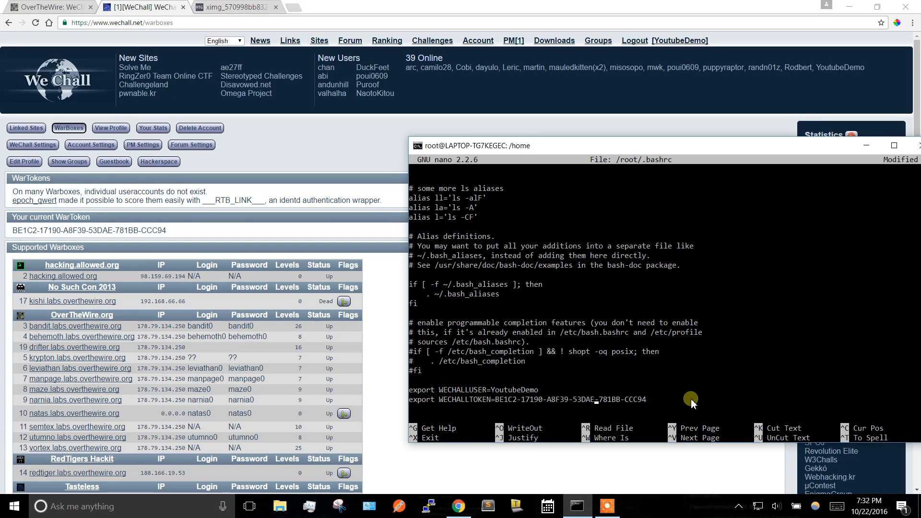
- Write the edited .bashrc to disk and exit nano back to the bash prompt
key("ctrl+o")
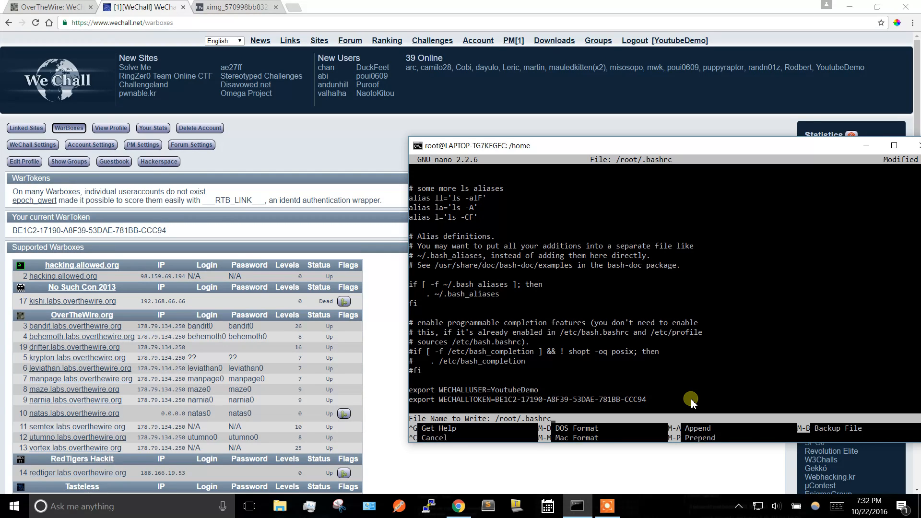
key("Return")
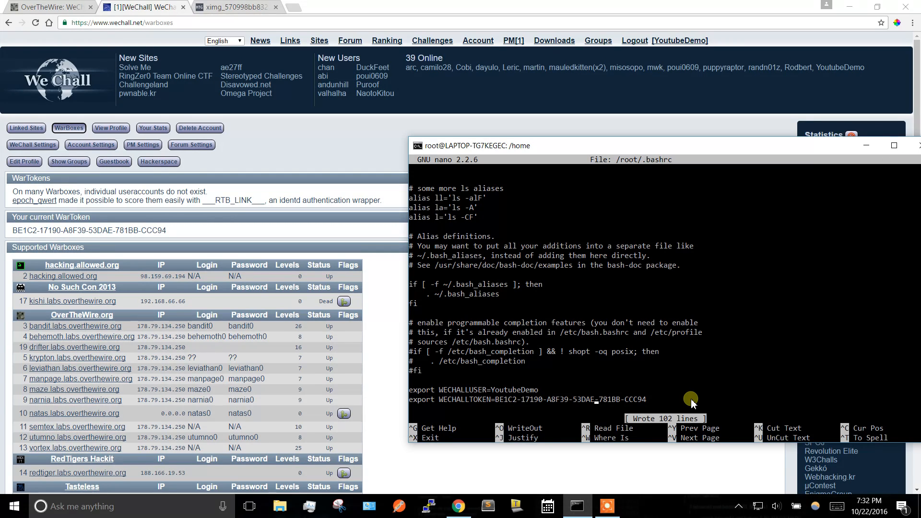
key("ctrl+x")
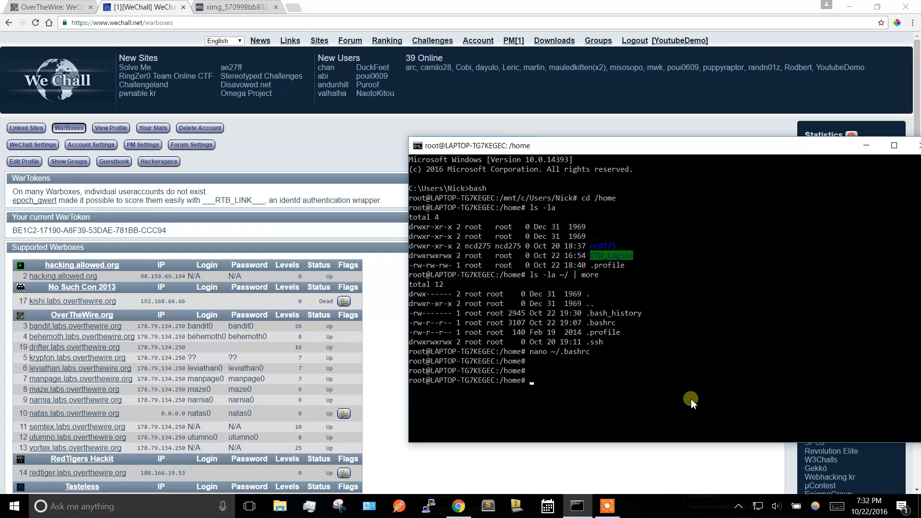
- In a fresh bash session, echo $WECHALLUSER to confirm it prints YoutubeDemo
key("Return")
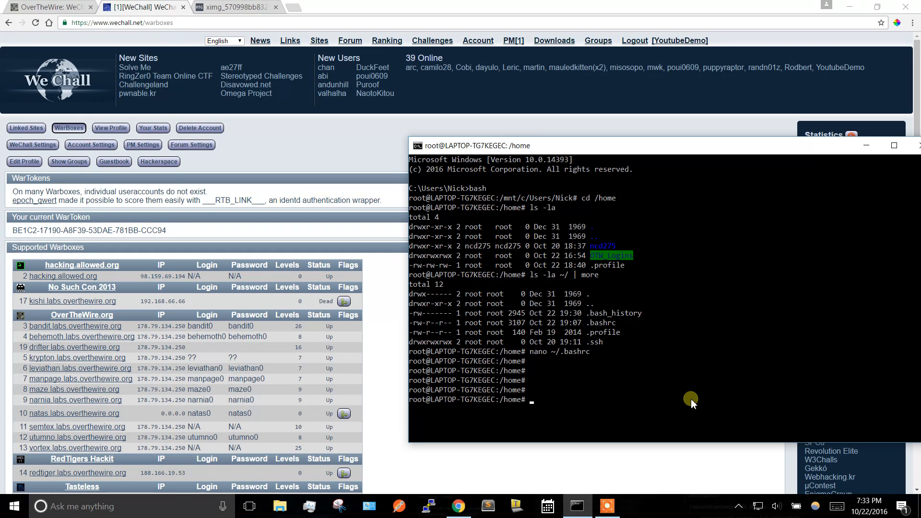
type("echo")
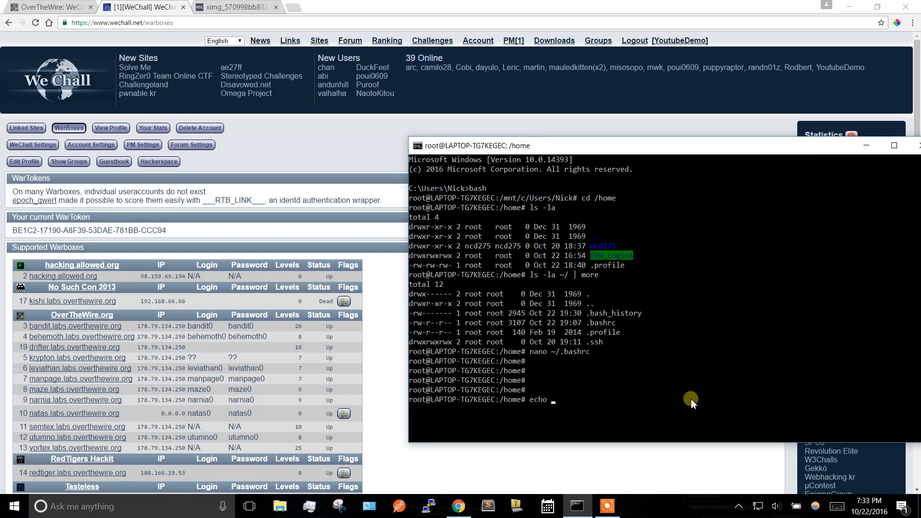
type("$WECA")
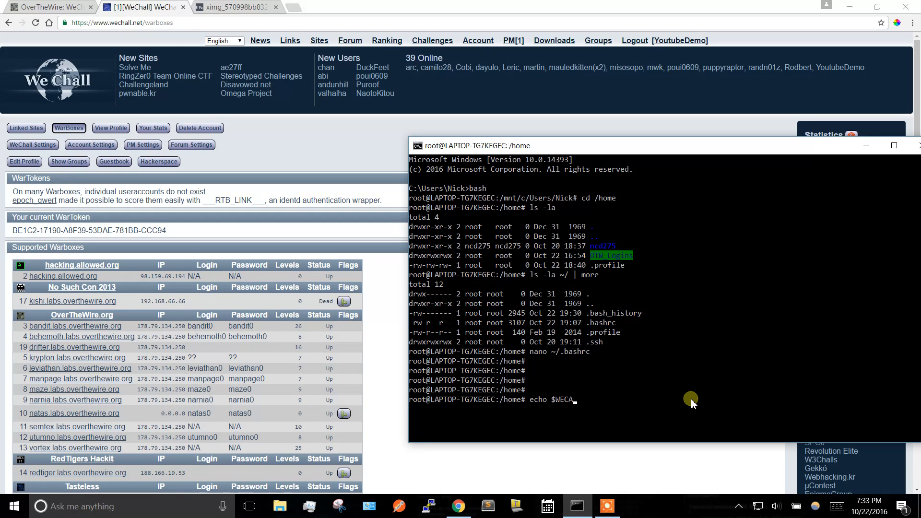
type("HALLUSER")
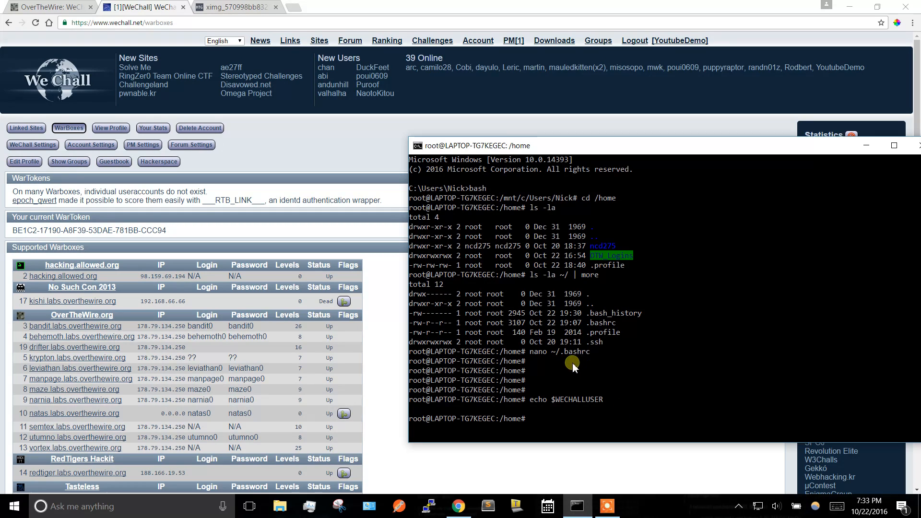
mouse_move(905, 165)
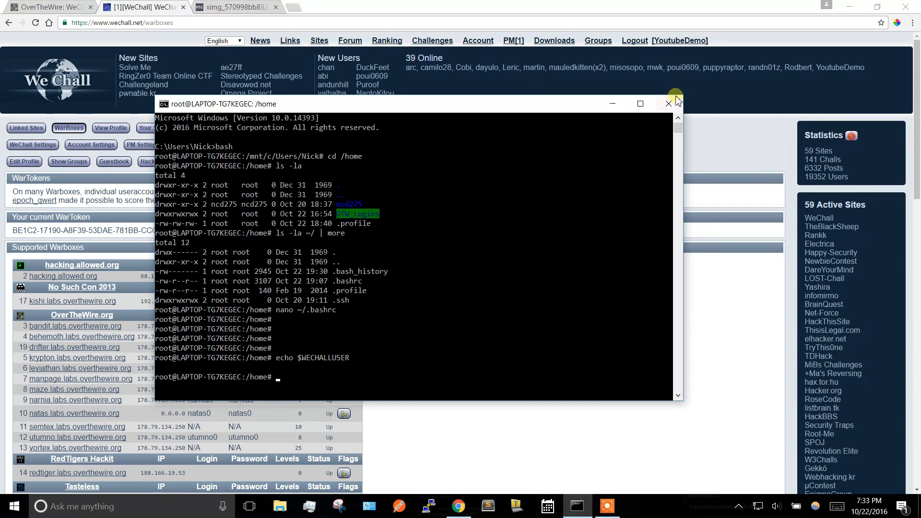
left_click(577, 505)
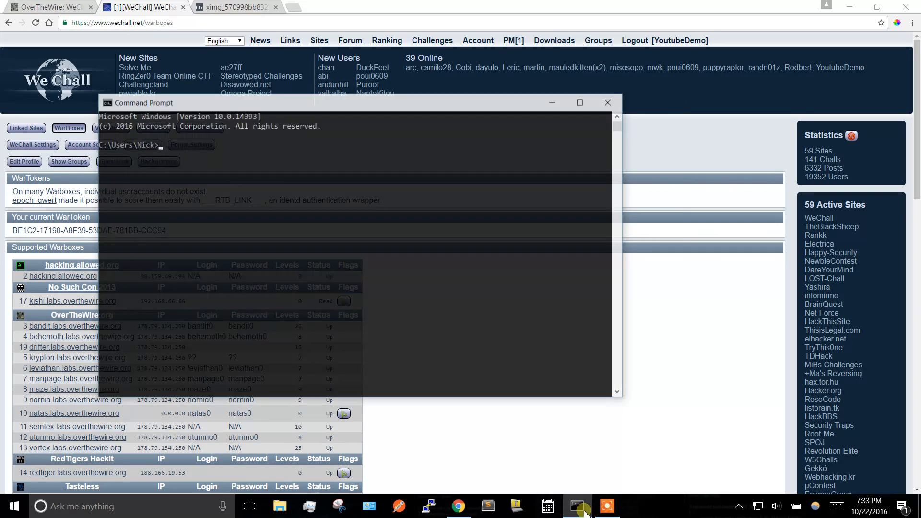
type("bash")
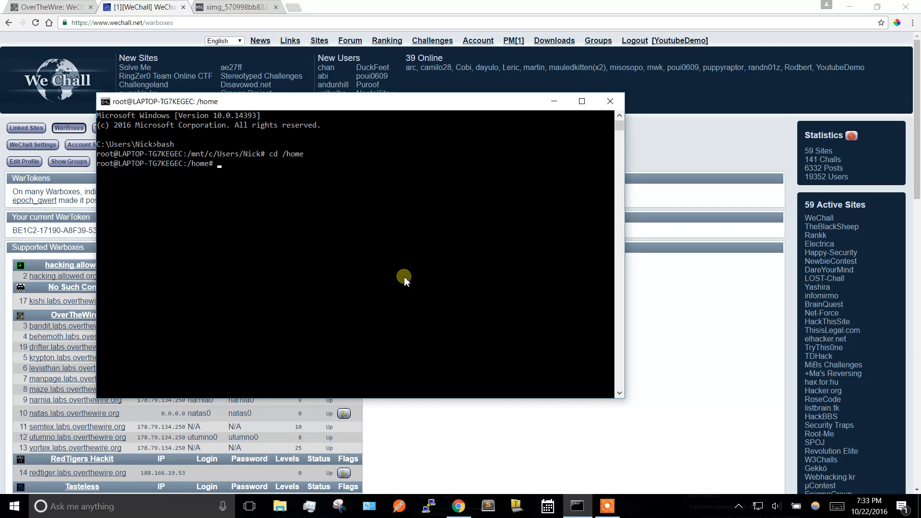
type("echo $")
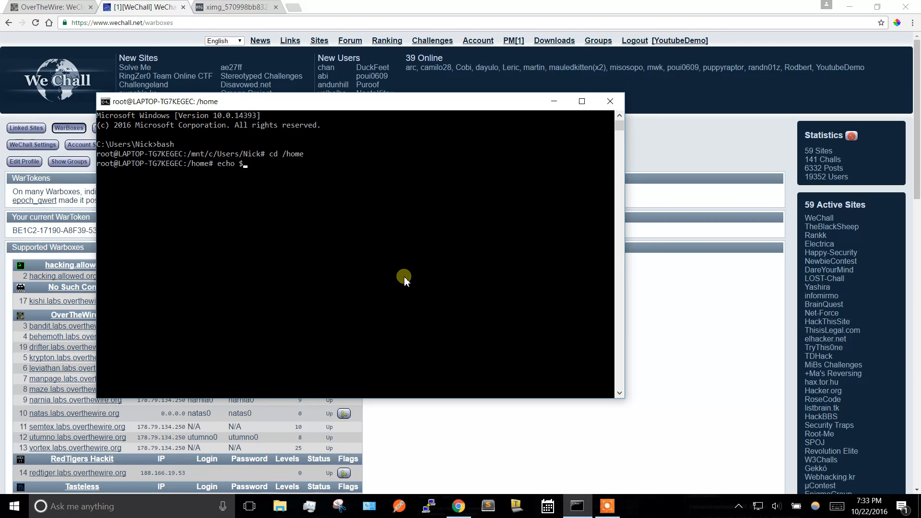
type("WECHALL")
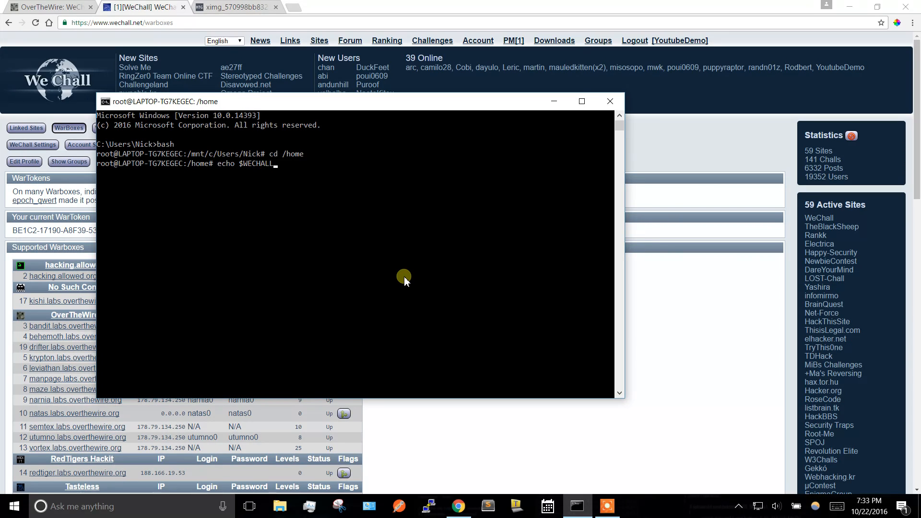
key("Return")
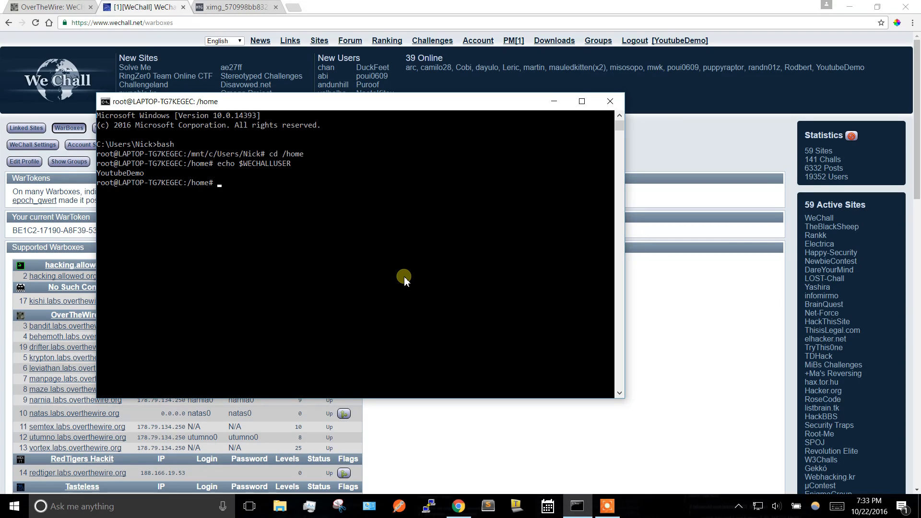
- Echo $WECHALLTOKEN to confirm the saved WeChall token is set
type("echo")
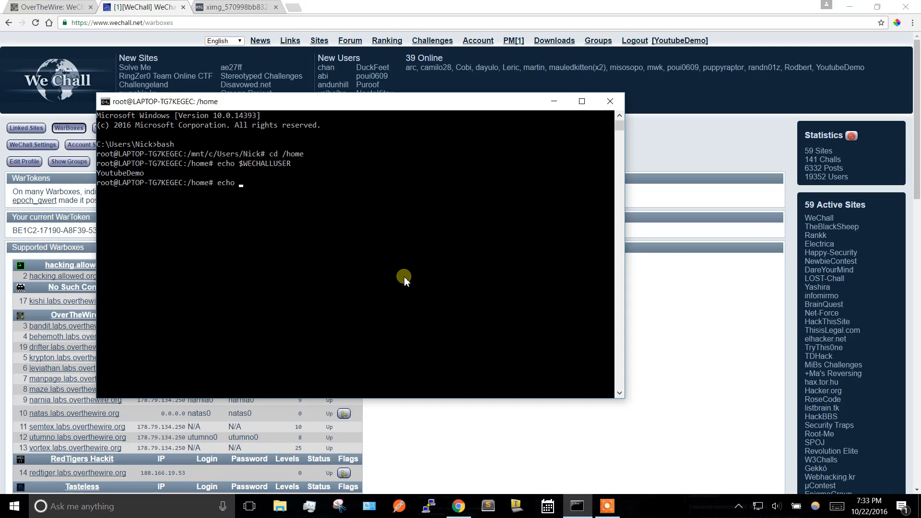
type("$WECHAL")
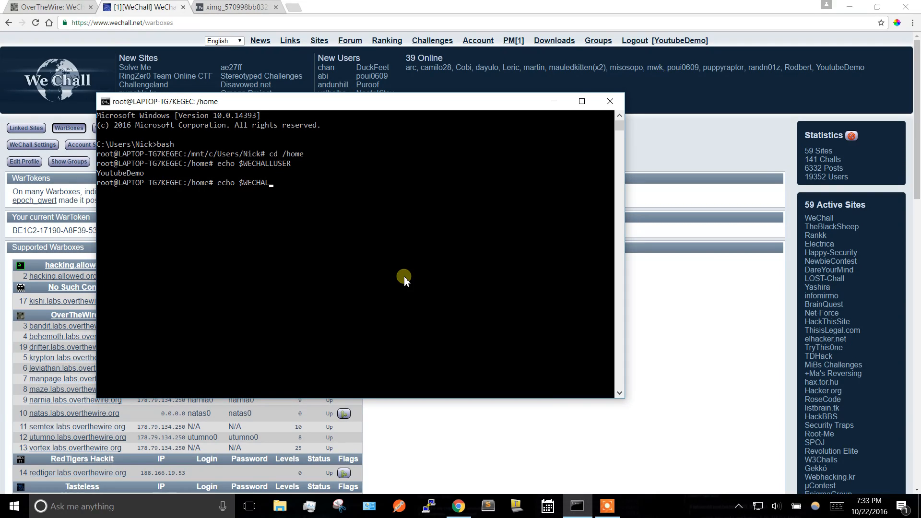
type("LTO")
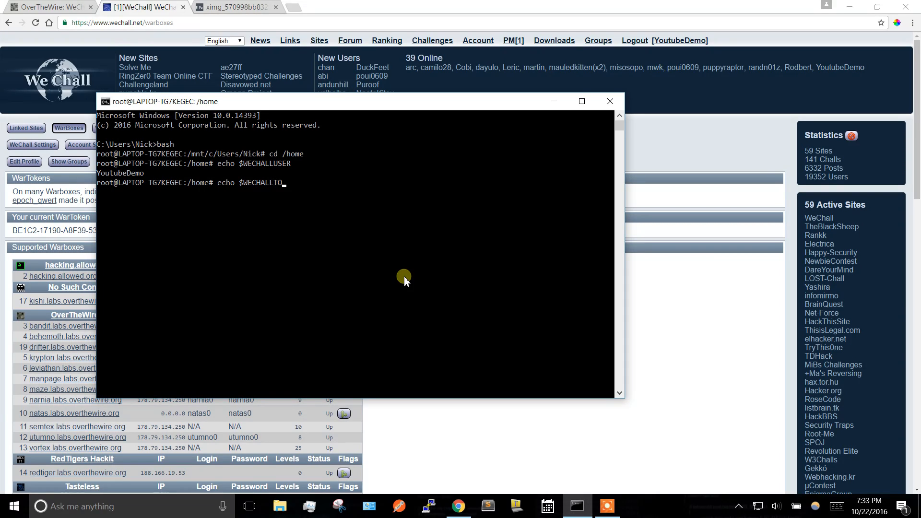
key("Return")
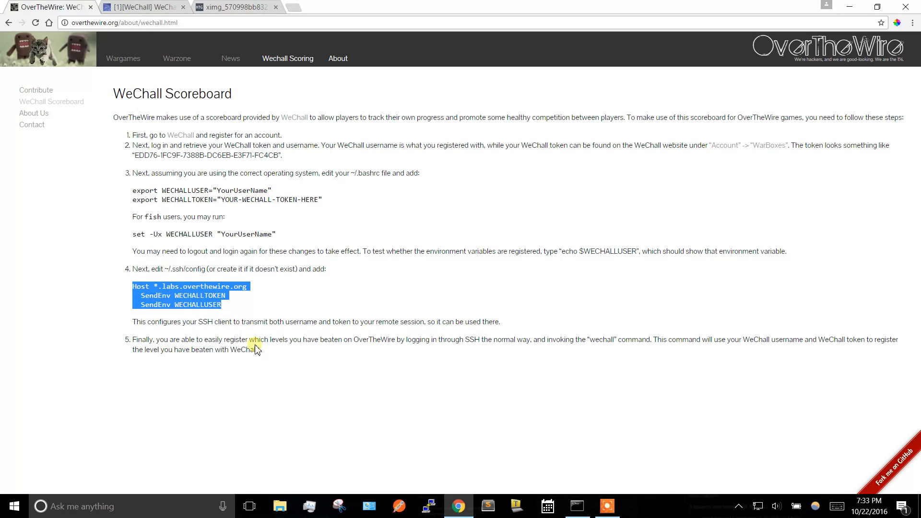
mouse_move(584, 506)
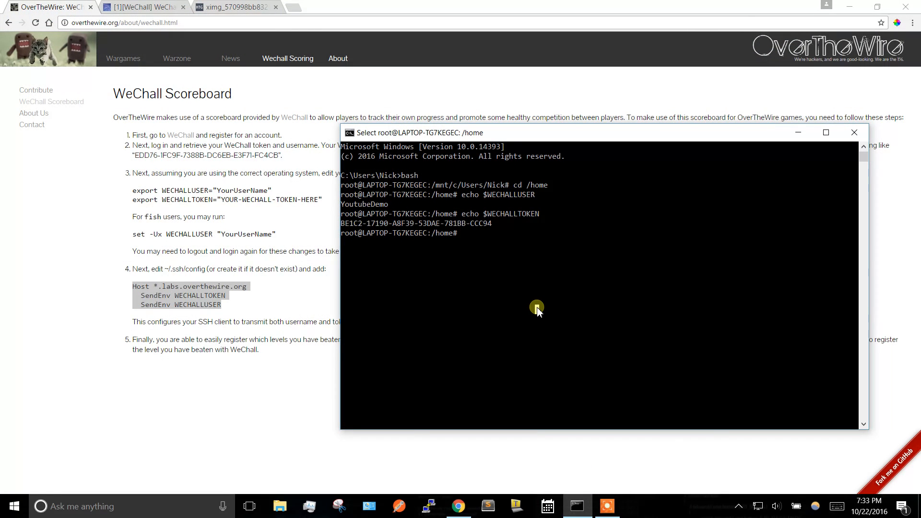
mouse_move(463, 235)
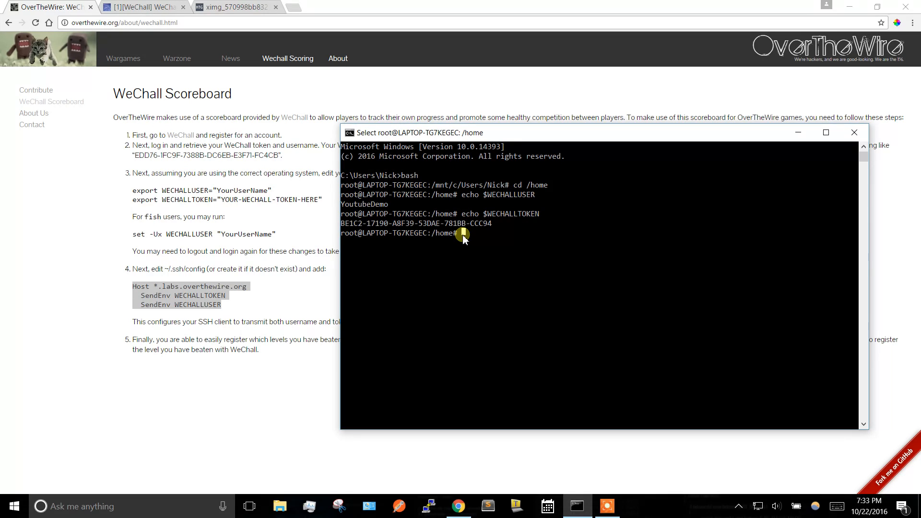
- SSH into bandit.labs.overthewire.org as bandit1 and enter the level password
type("ssh")
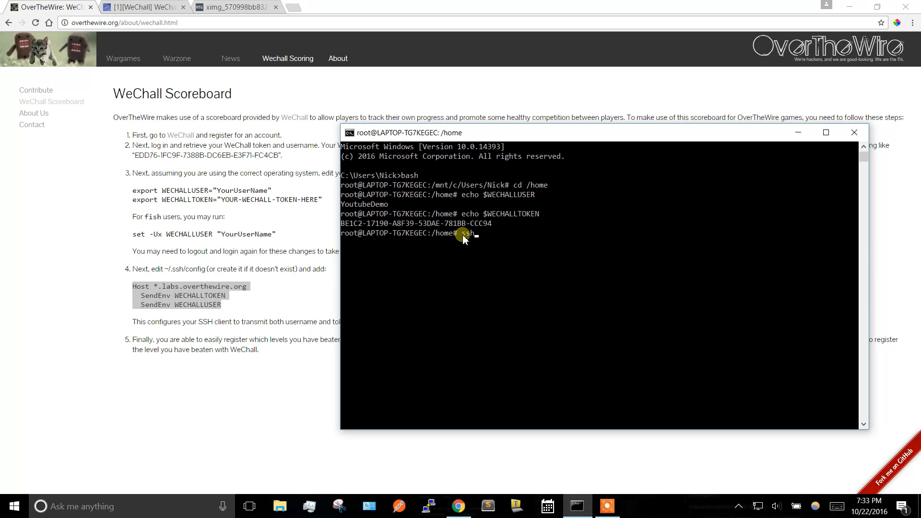
type("b")
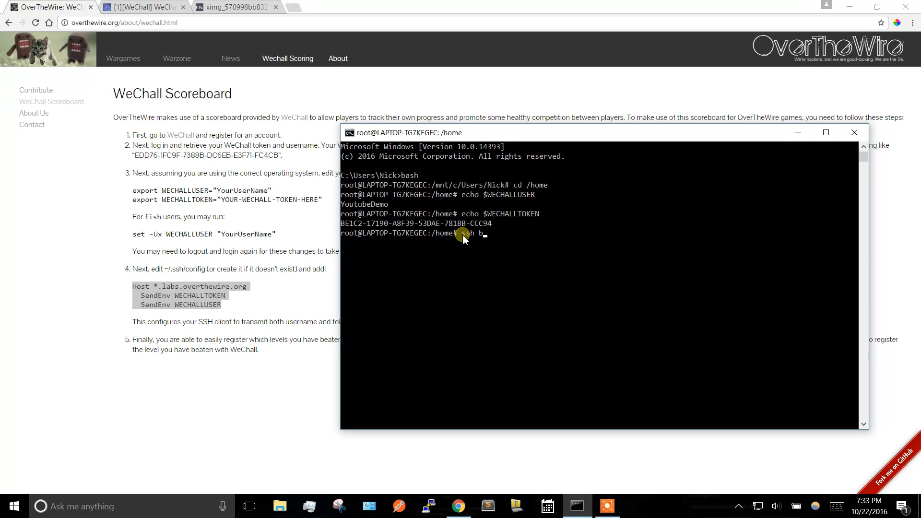
type("andit")
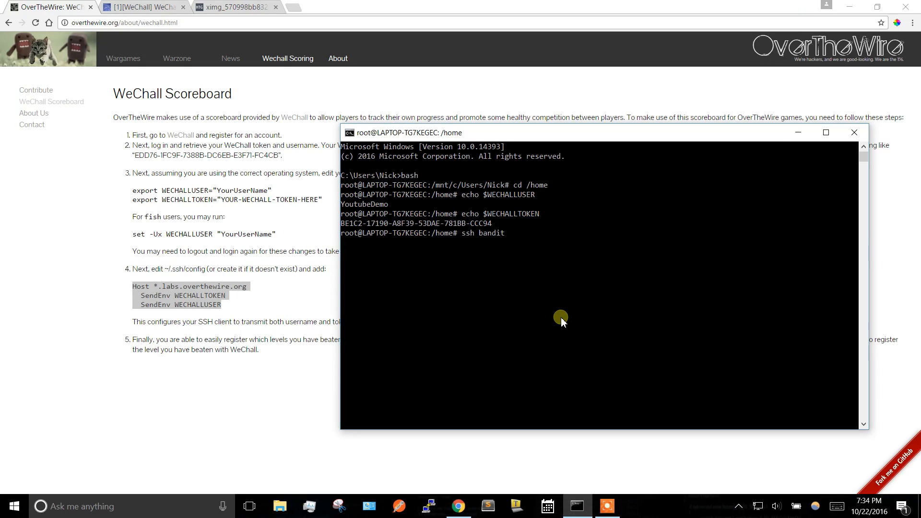
type("0")
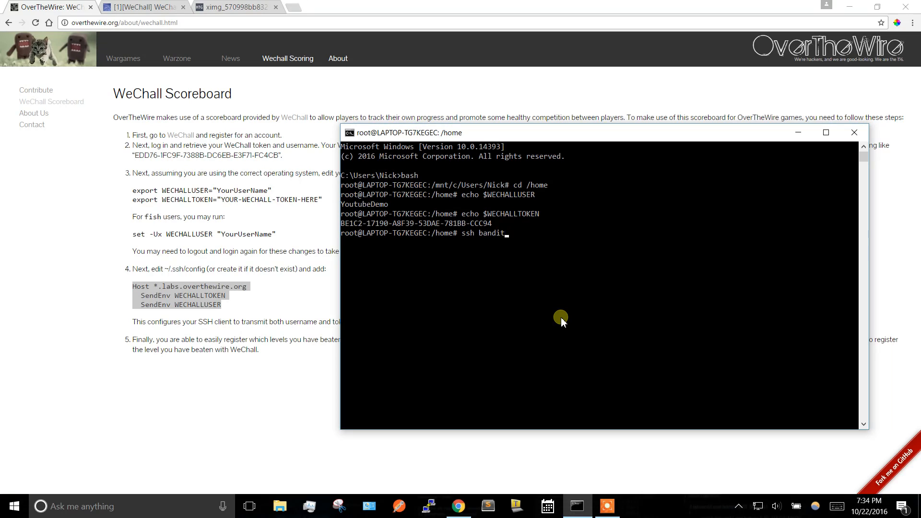
type("1@")
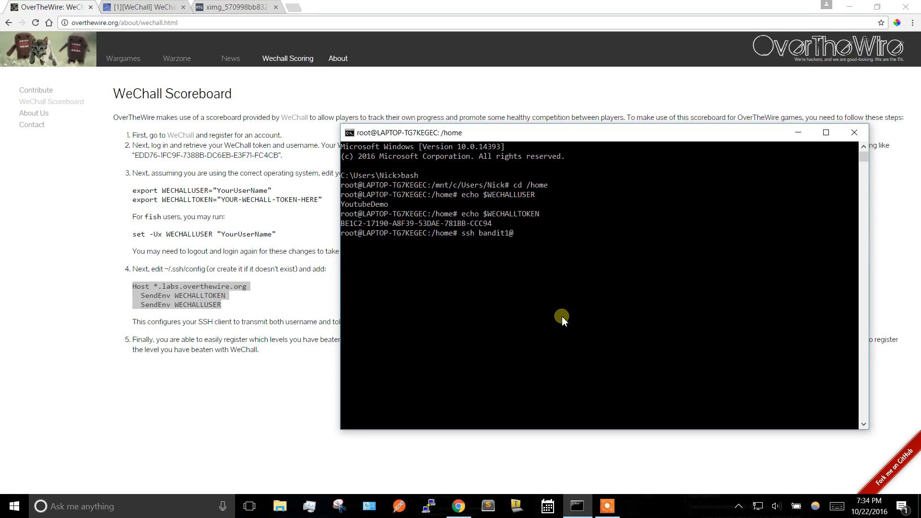
type("@bandit")
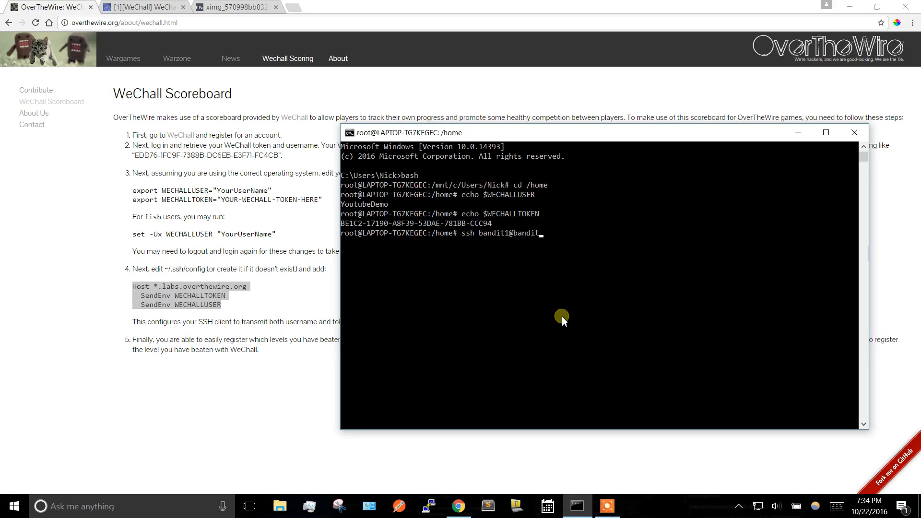
type(".")
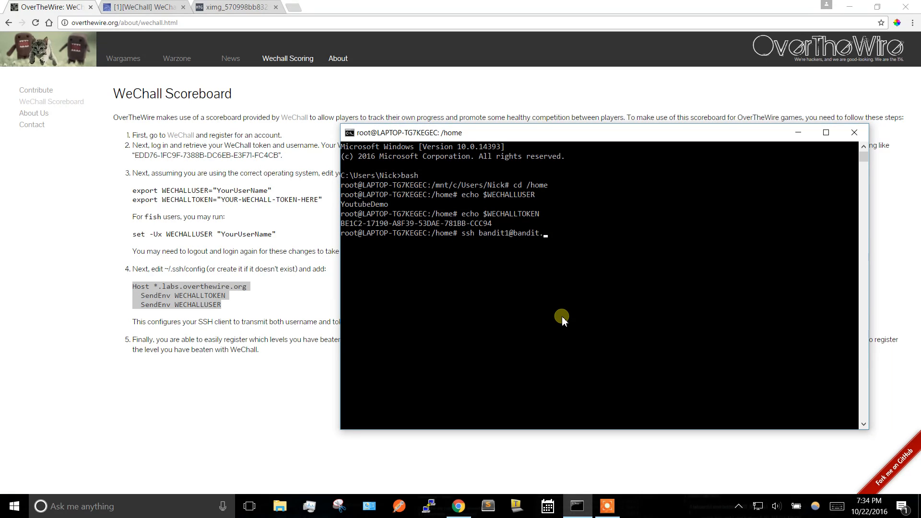
type(".labs.overthewire.org")
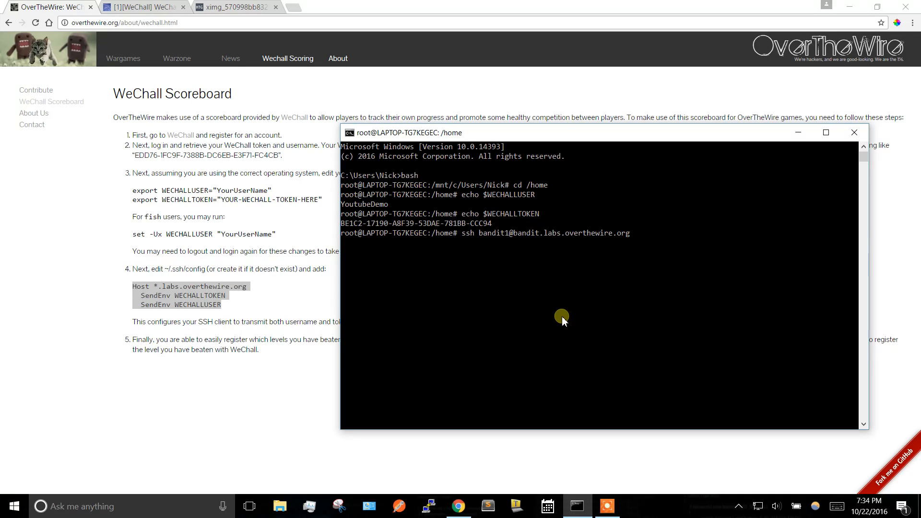
key("Return")
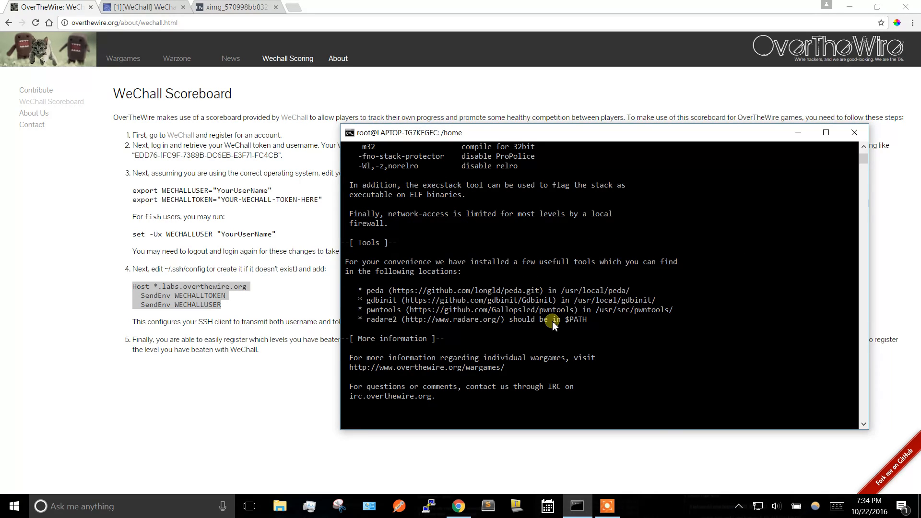
key("Return")
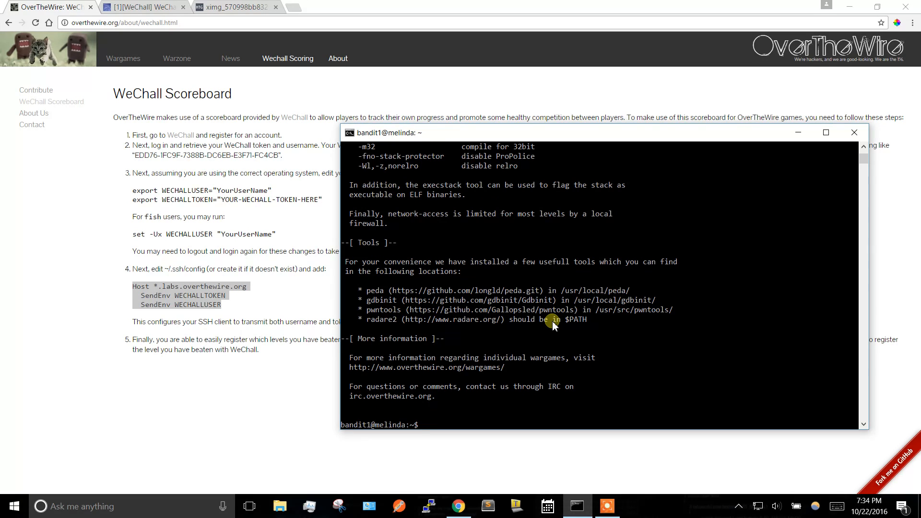
- Run wechall as bandit1 so it begins registering this level with WeChall
scroll("down", 3)
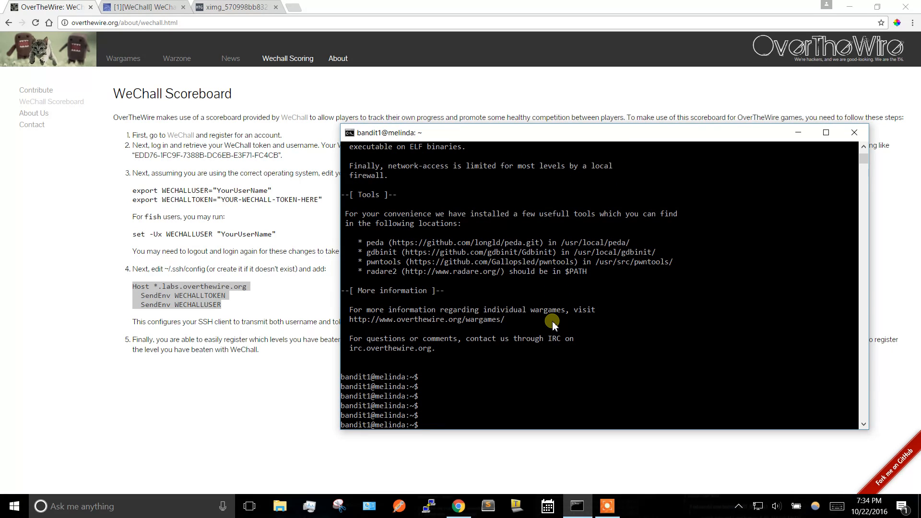
type("wechall")
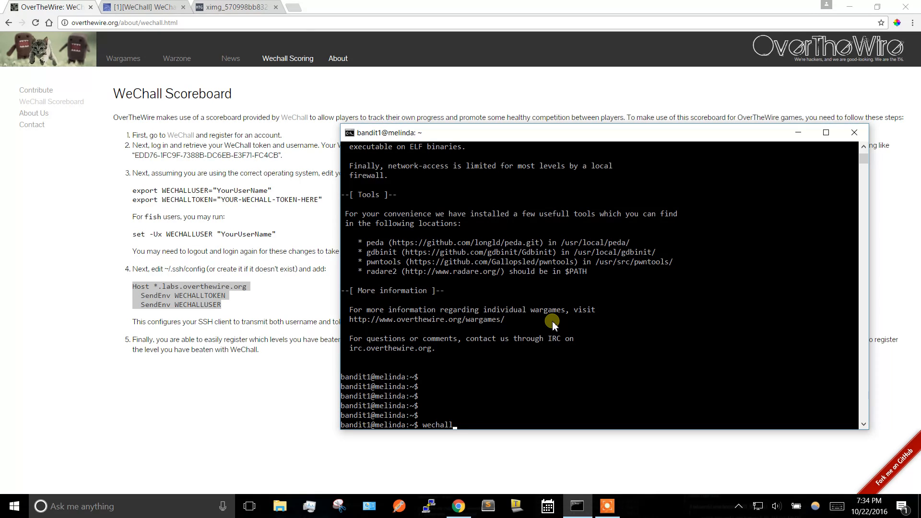
key("Return")
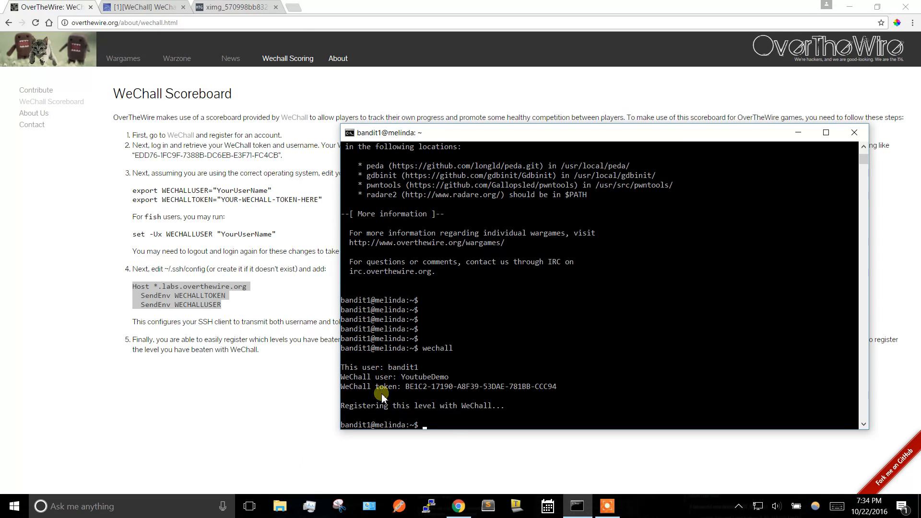
mouse_move(365, 357)
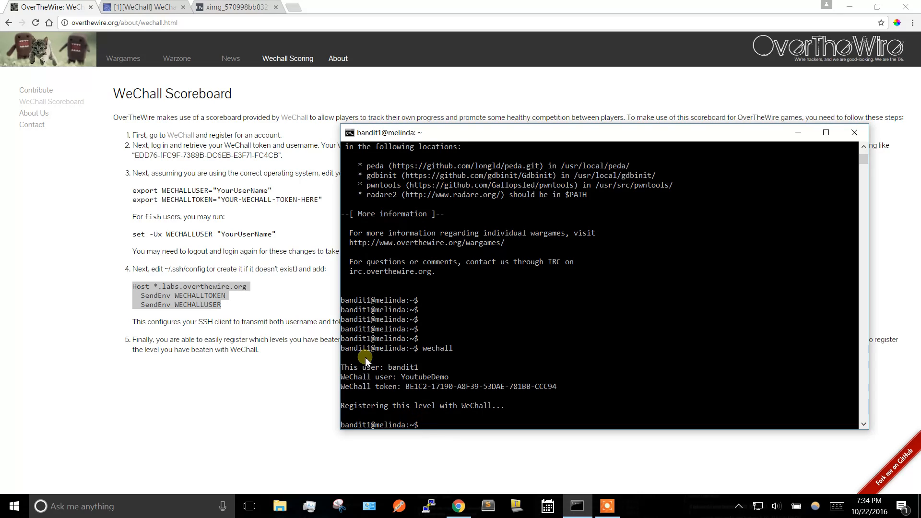
mouse_move(402, 379)
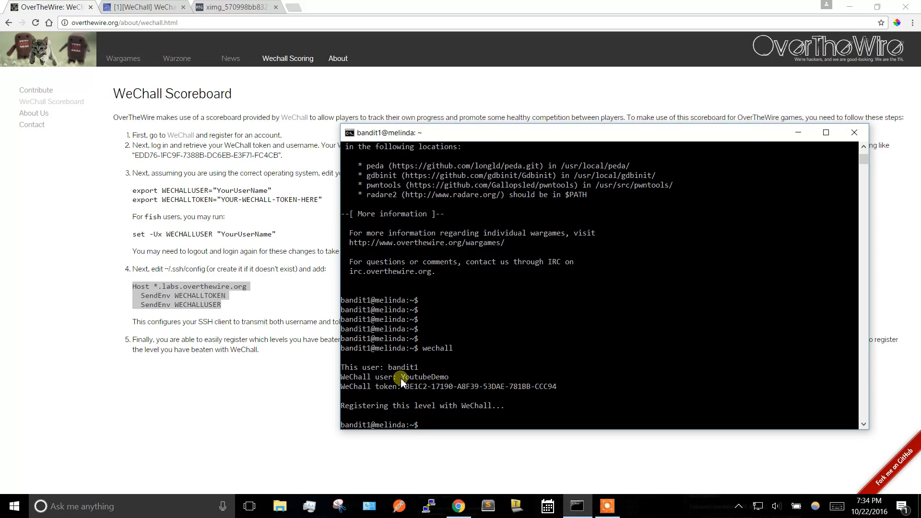
mouse_move(436, 389)
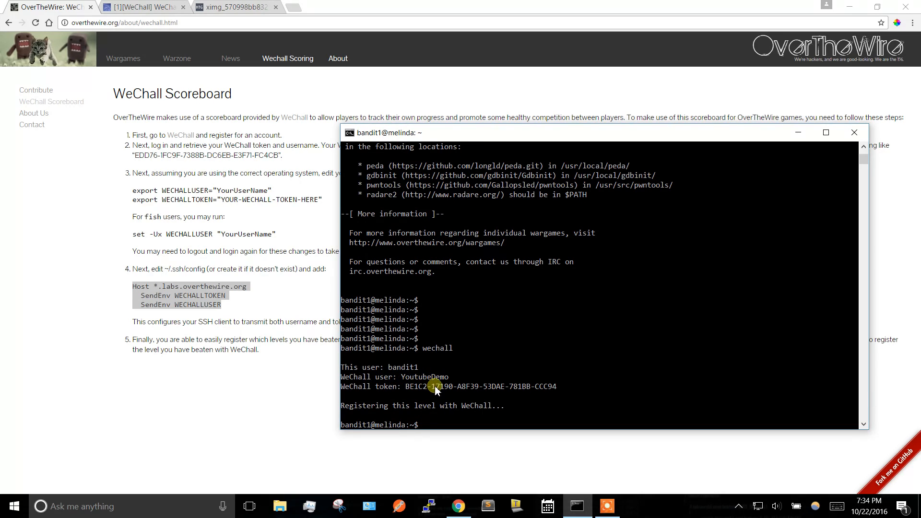
mouse_move(161, 65)
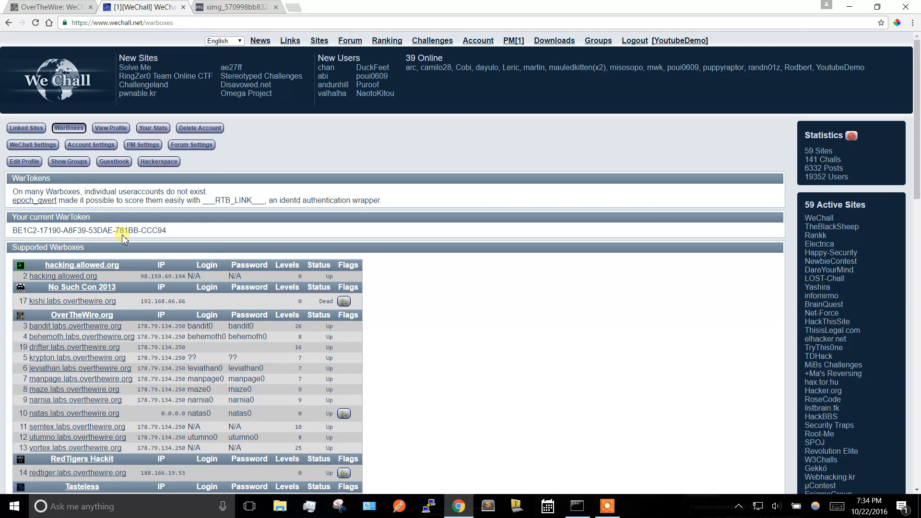
- Check WeChall linked sites for OverTheWire's 1 solved level (0.61%), then return to the terminal
left_click(69, 162)
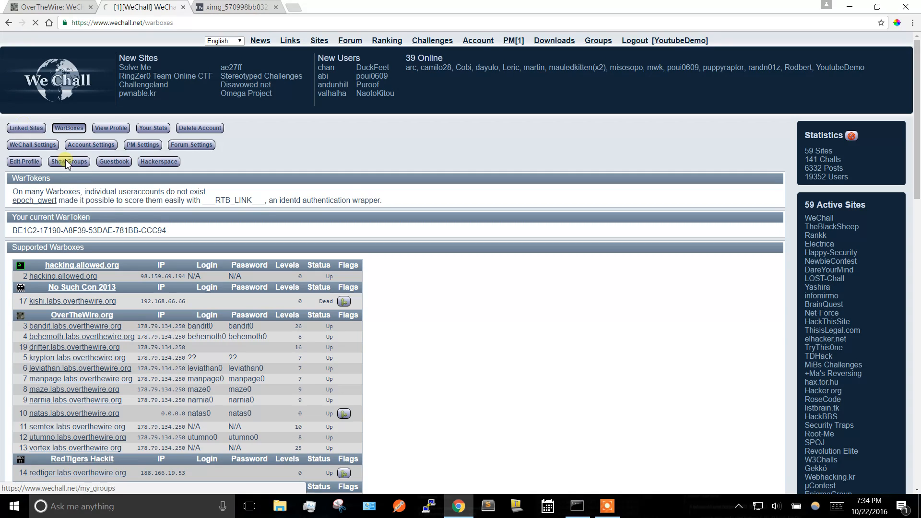
left_click(26, 127)
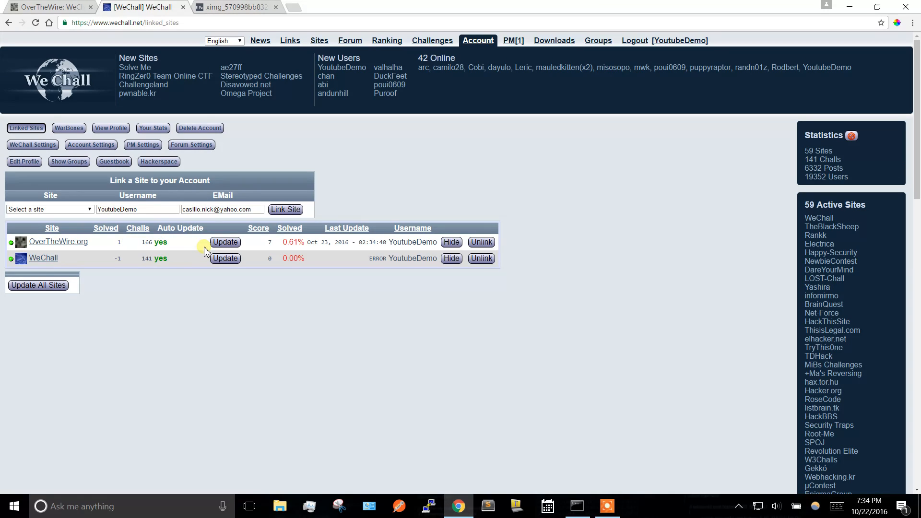
mouse_move(58, 242)
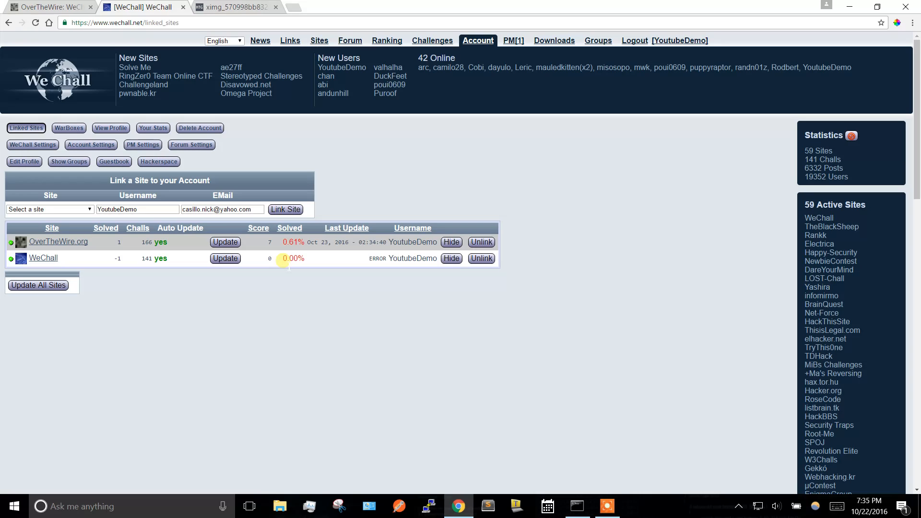
left_click(576, 506)
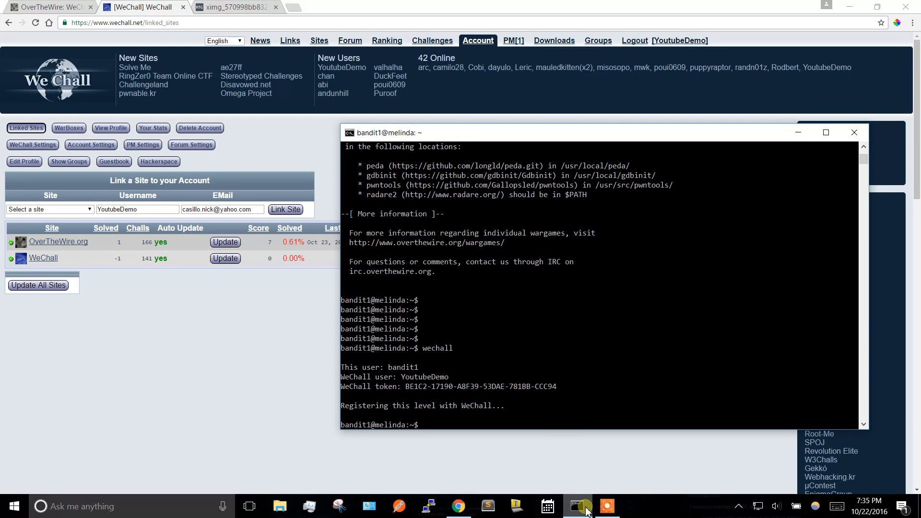
mouse_move(321, 105)
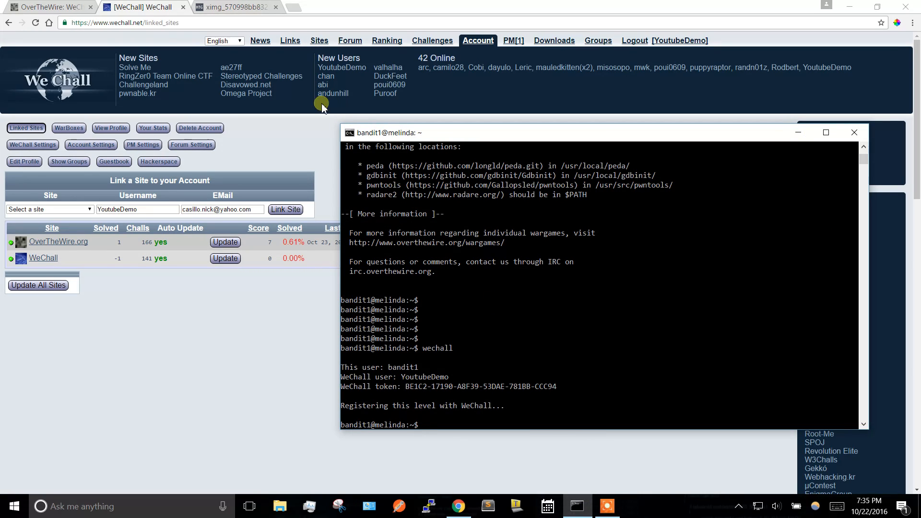
mouse_move(438, 285)
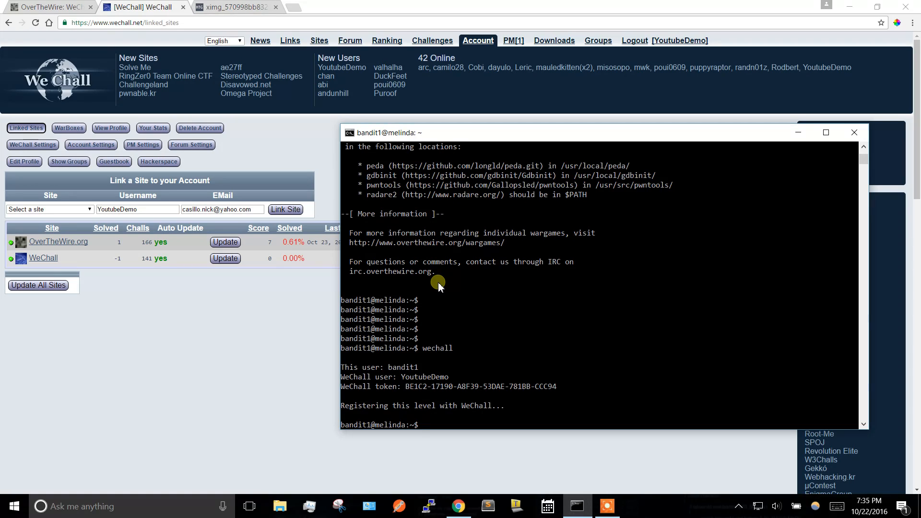